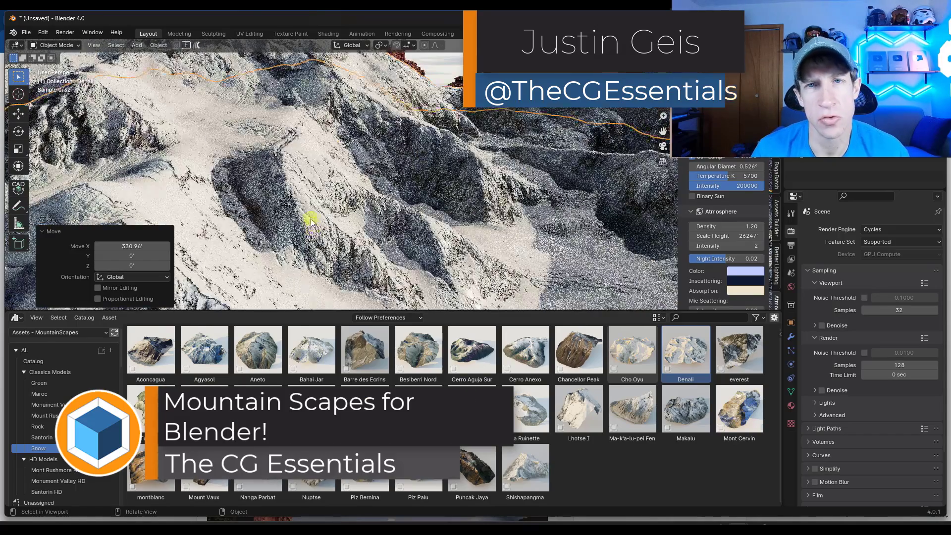
# Step: Browse the Mountain Scapes FAQ down to the answer on where the models come from
pyautogui.click(54, 470)
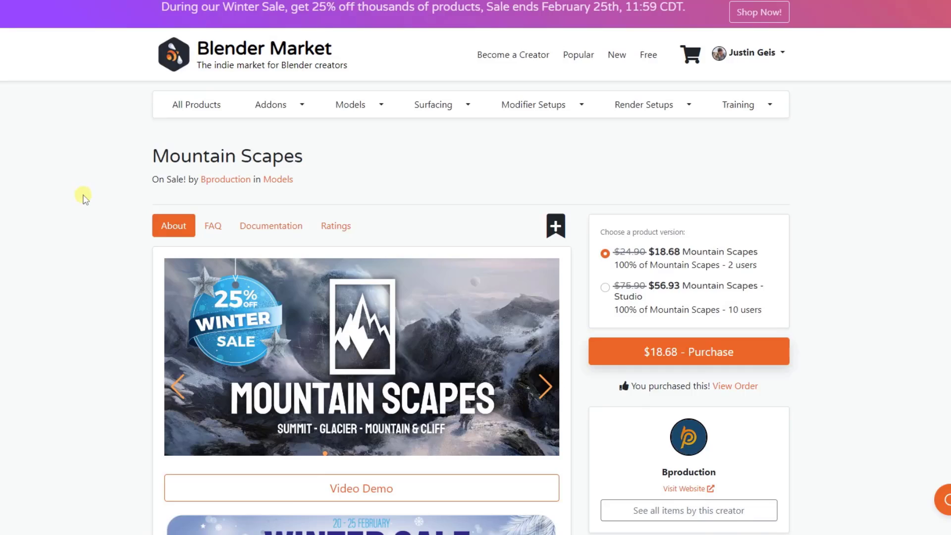
pyautogui.scroll(-3)
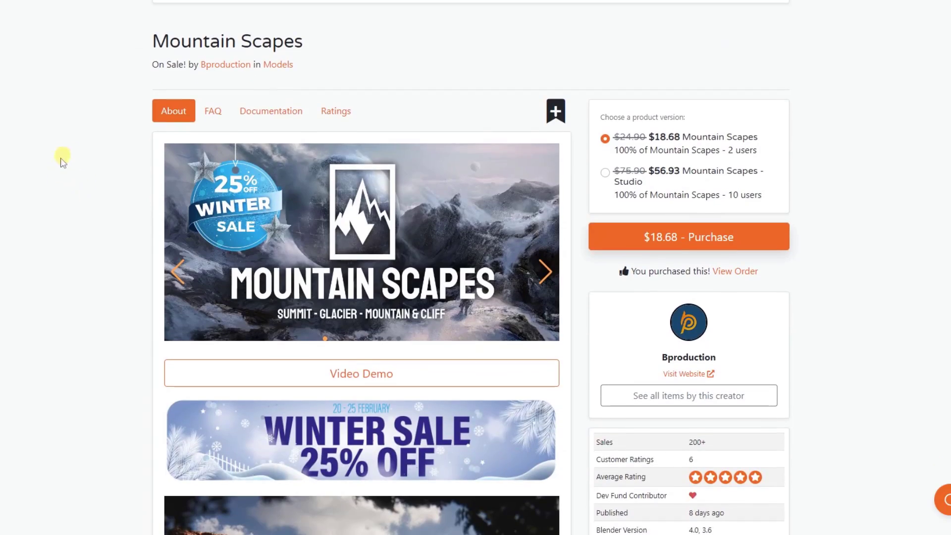
pyautogui.moveTo(696, 334)
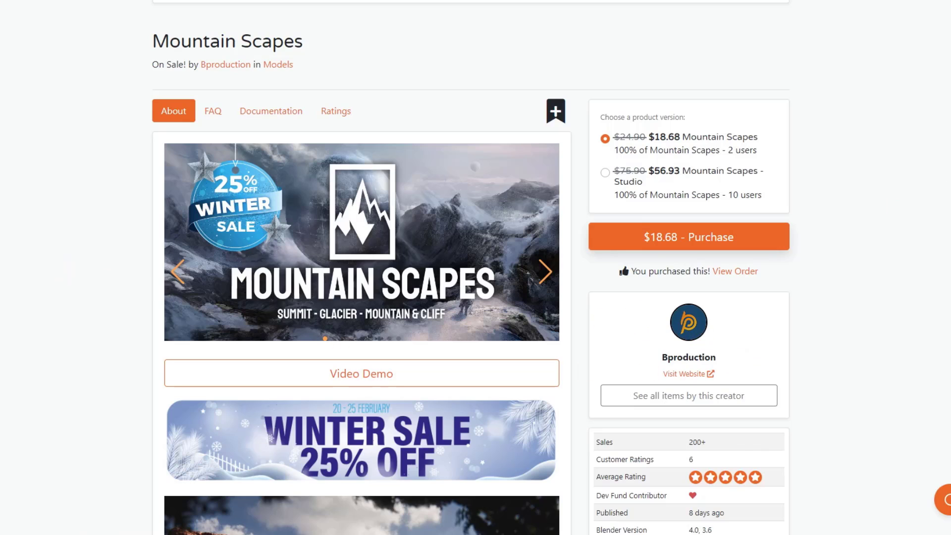
pyautogui.scroll(-3)
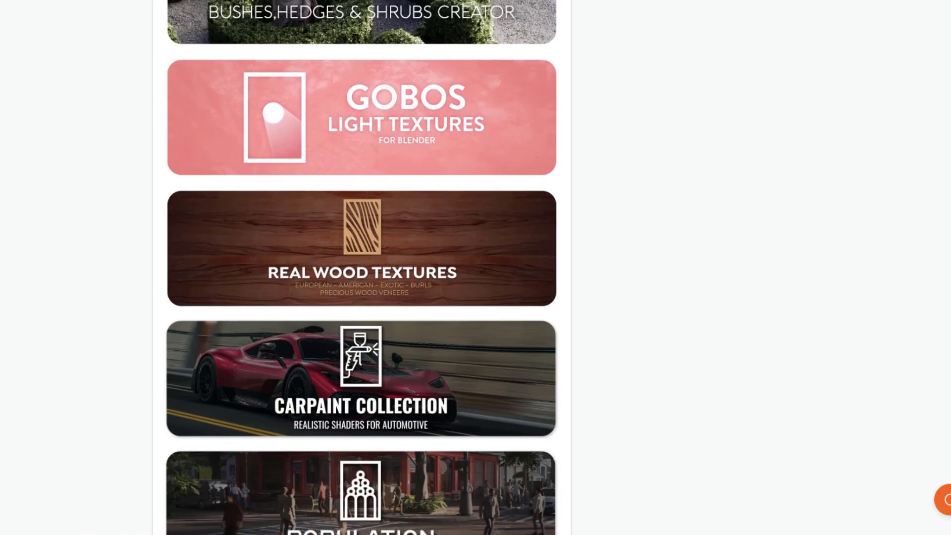
pyautogui.scroll(-3)
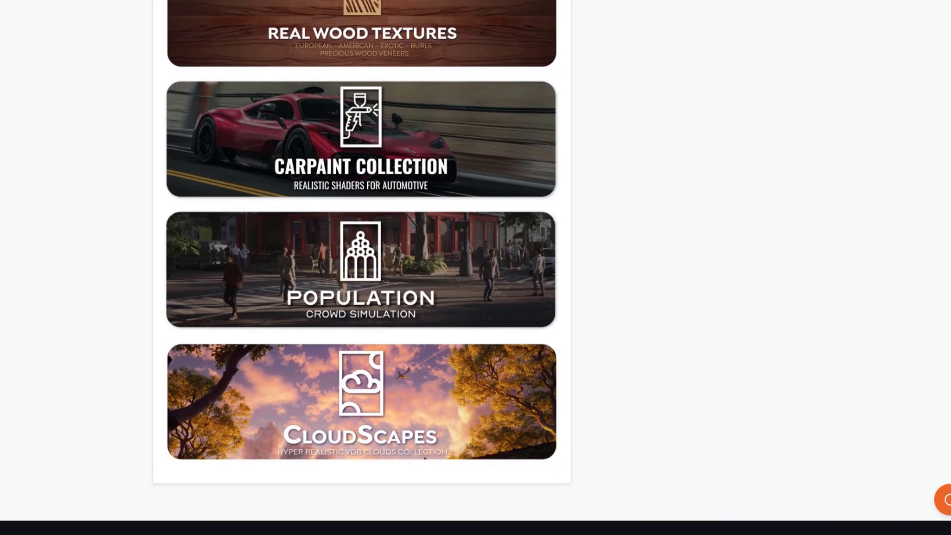
pyautogui.scroll(-3)
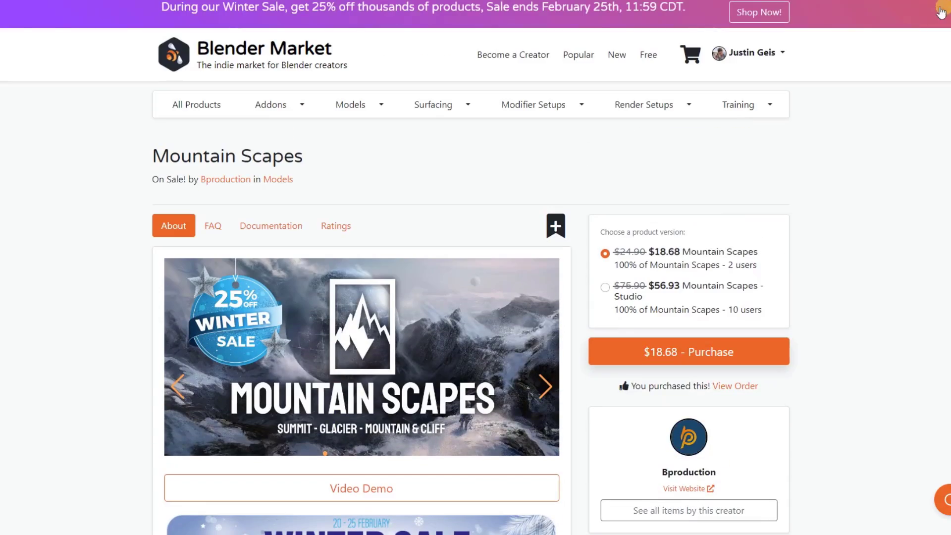
pyautogui.scroll(-3)
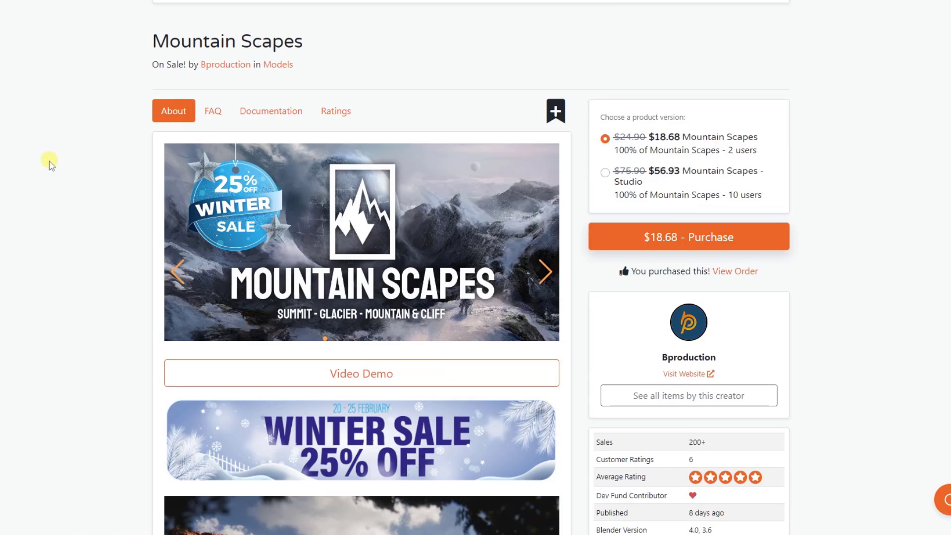
pyautogui.moveTo(506, 239)
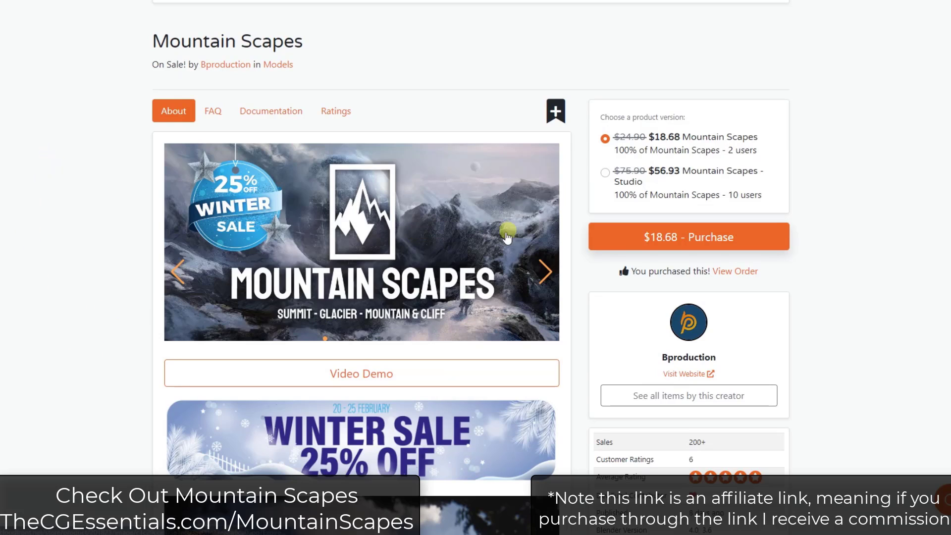
pyautogui.moveTo(490, 218)
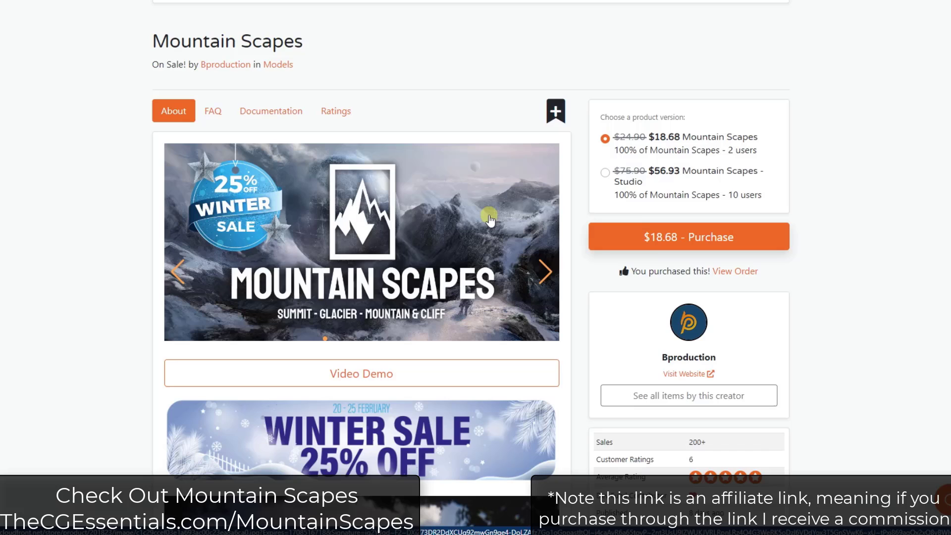
pyautogui.moveTo(122, 218)
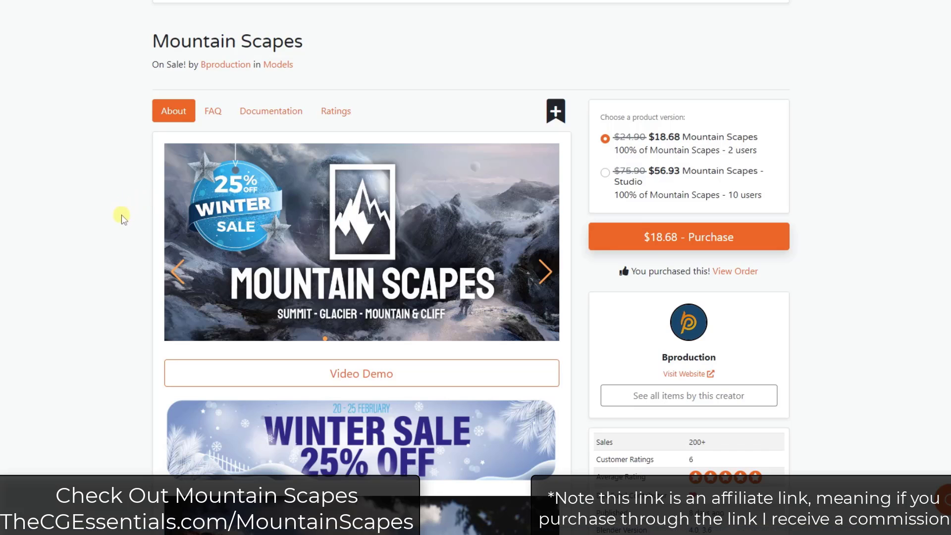
pyautogui.moveTo(90, 237)
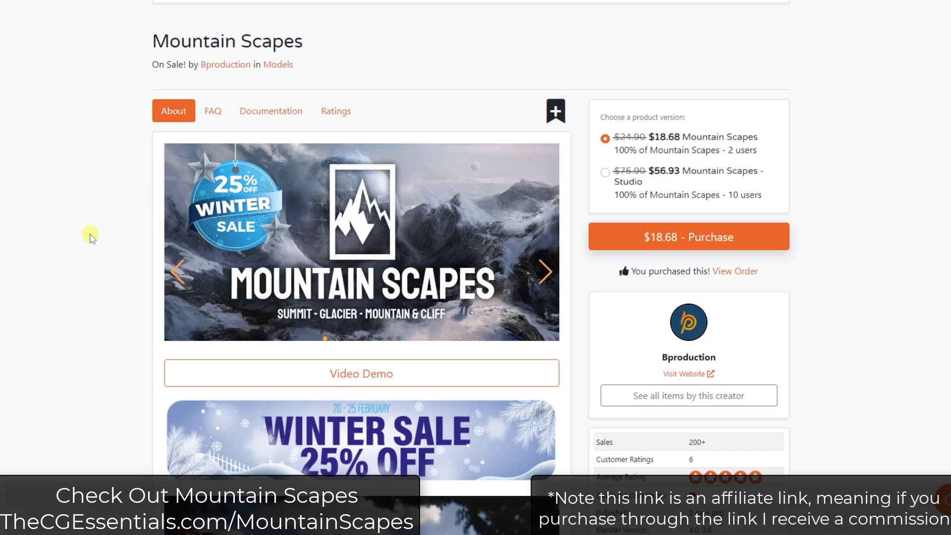
pyautogui.scroll(-3)
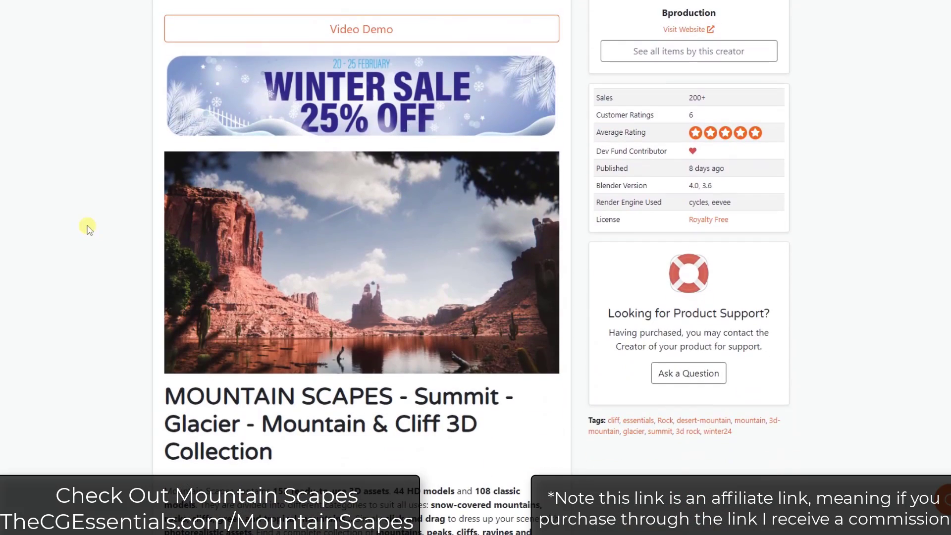
pyautogui.scroll(-3)
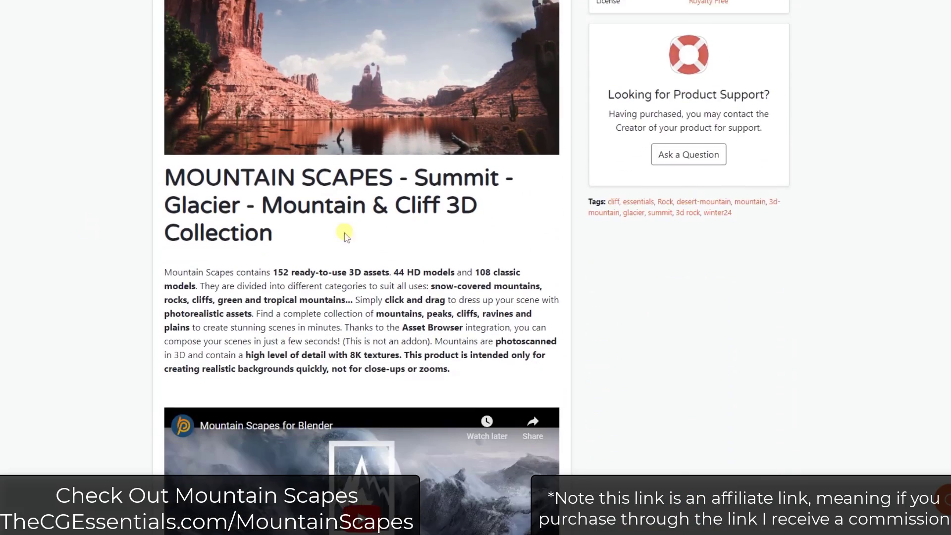
pyautogui.scroll(-3)
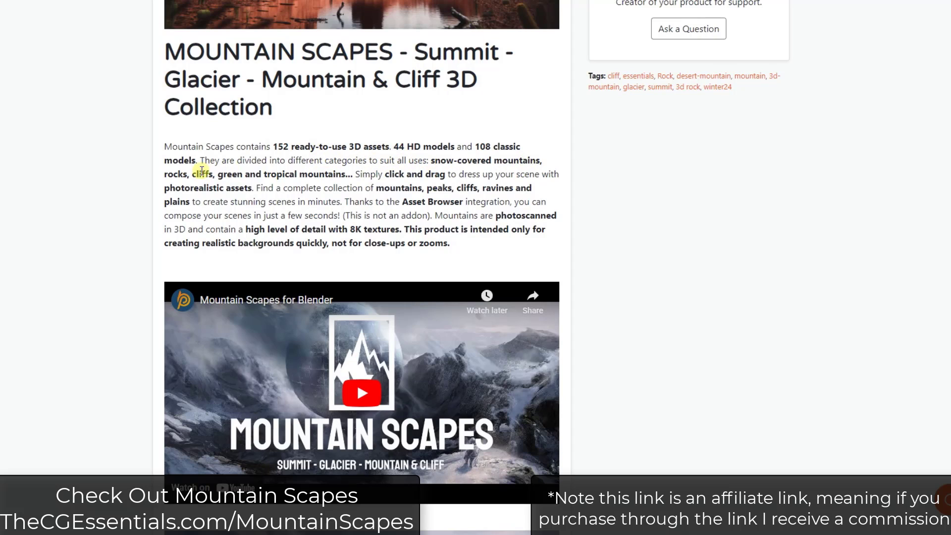
pyautogui.moveTo(310, 179)
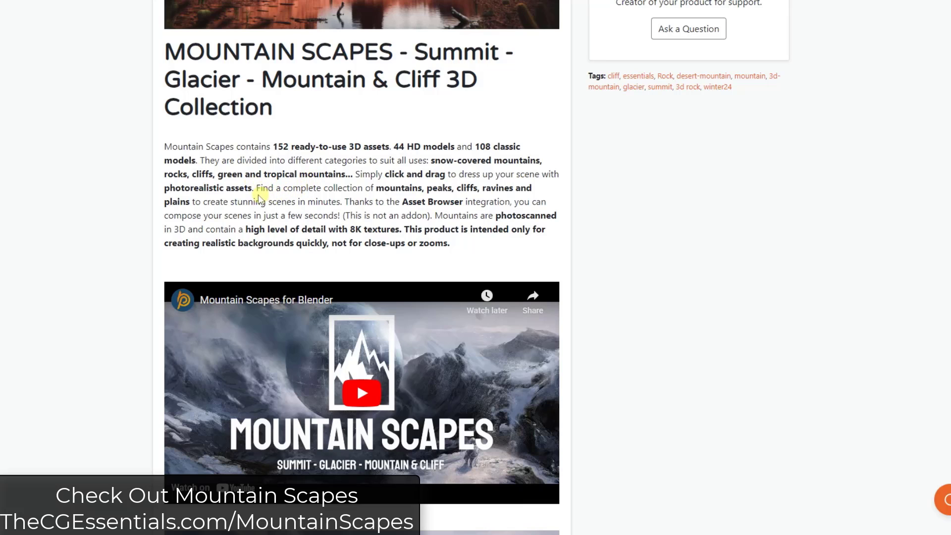
pyautogui.scroll(3)
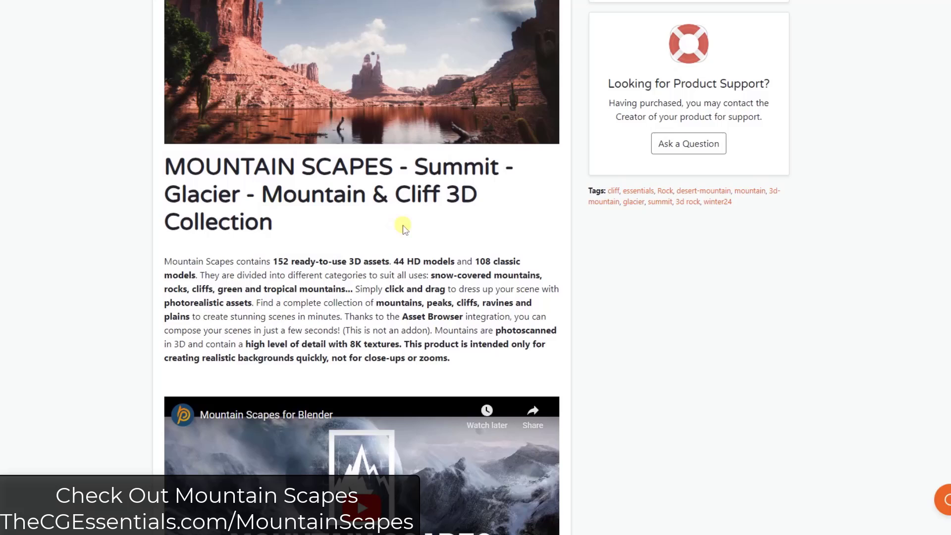
pyautogui.moveTo(442, 214)
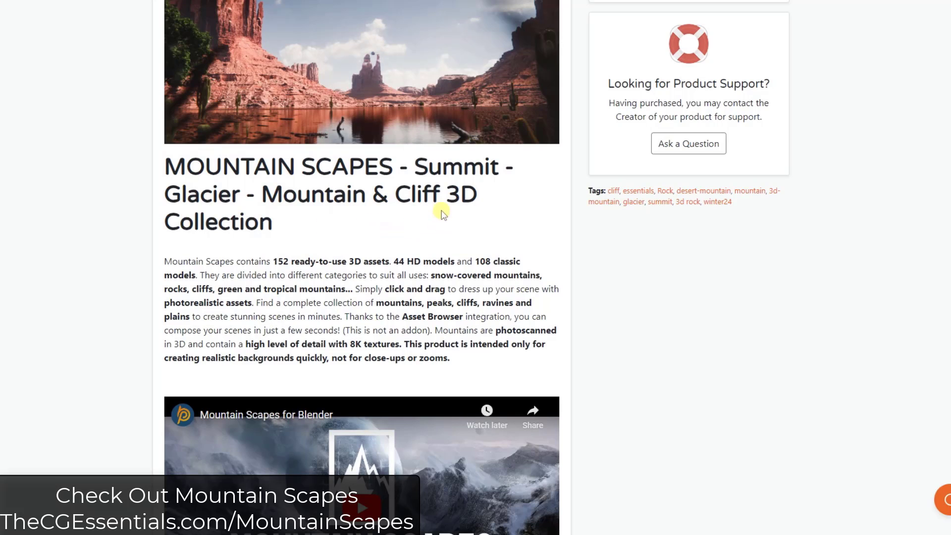
pyautogui.scroll(-3)
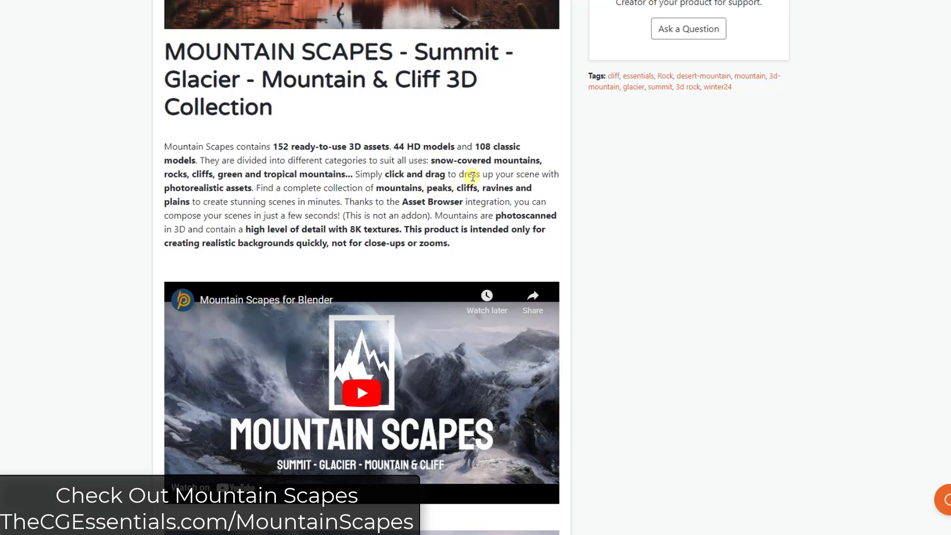
pyautogui.scroll(-3)
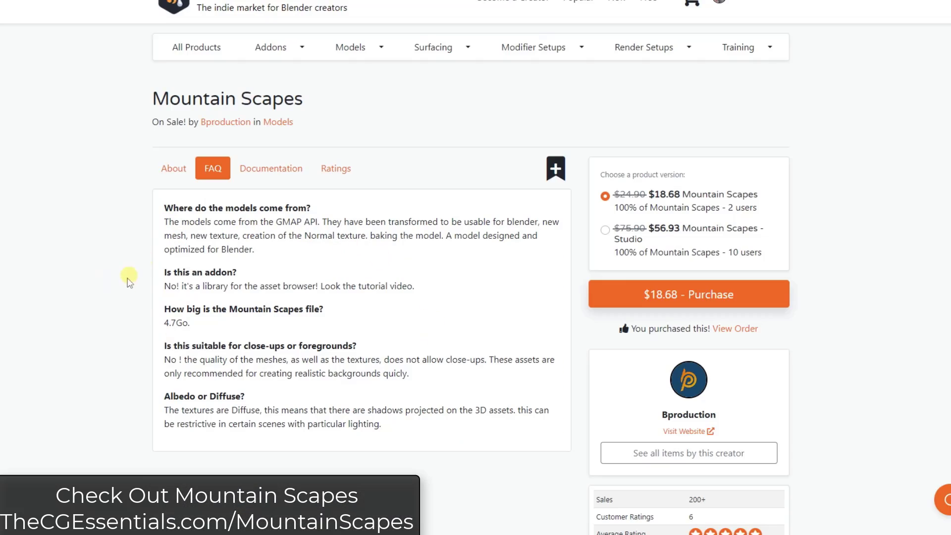
pyautogui.moveTo(263, 249)
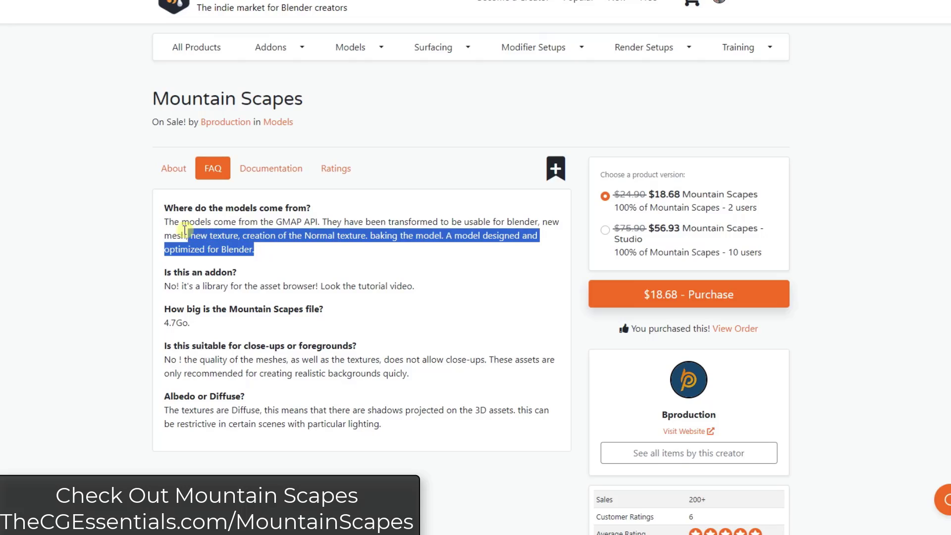
pyautogui.click(272, 250)
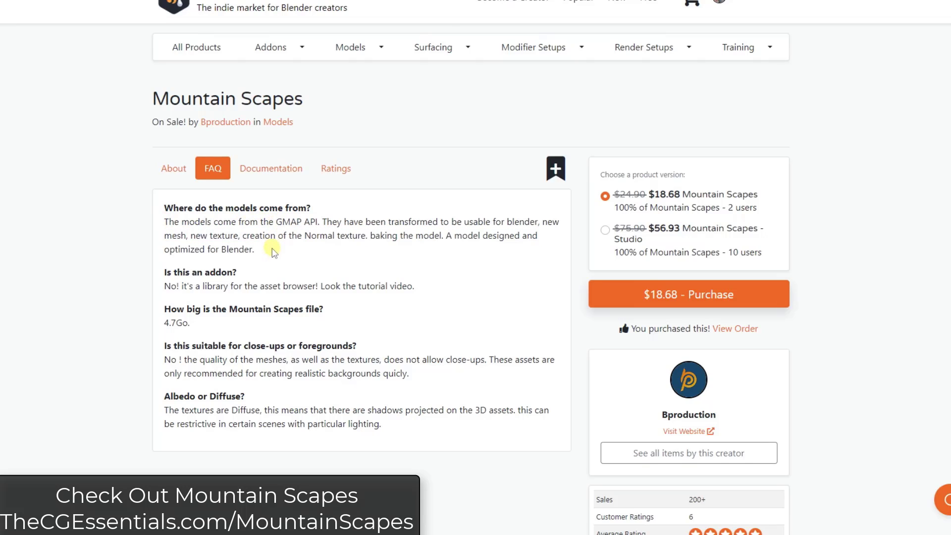
pyautogui.moveTo(237, 269)
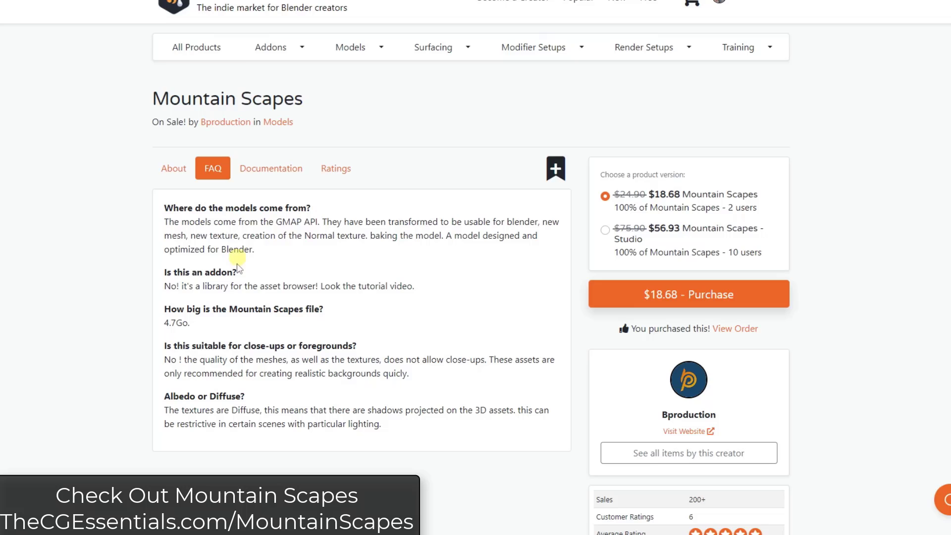
pyautogui.moveTo(303, 257)
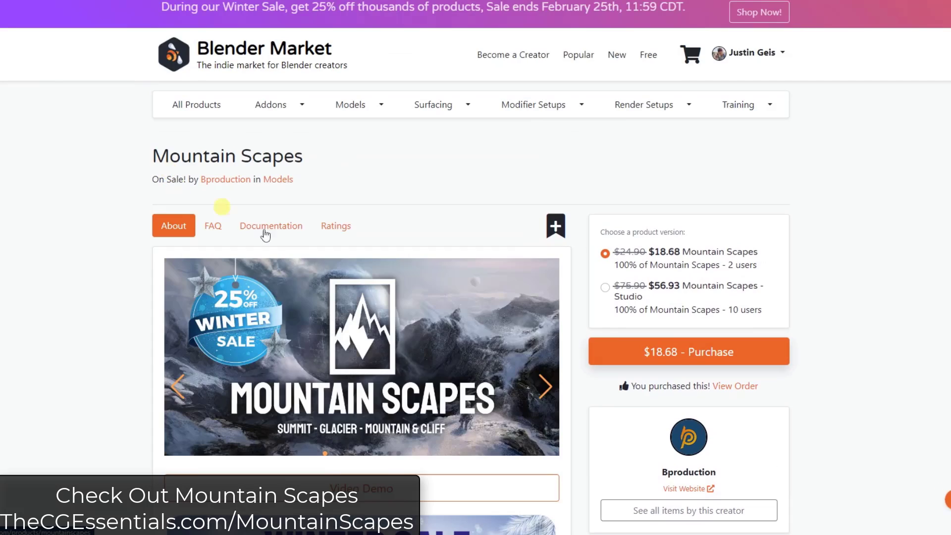
pyautogui.scroll(-3)
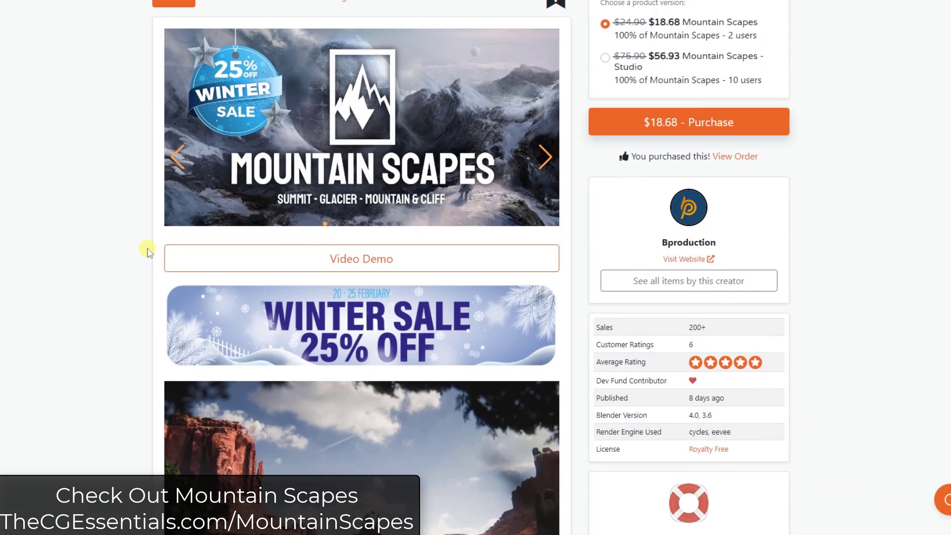
pyautogui.scroll(3)
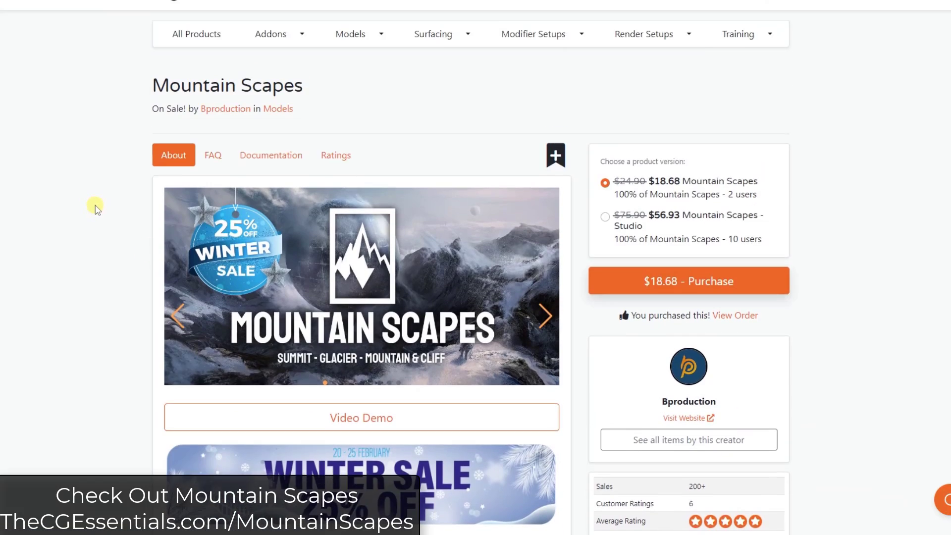
pyautogui.scroll(3)
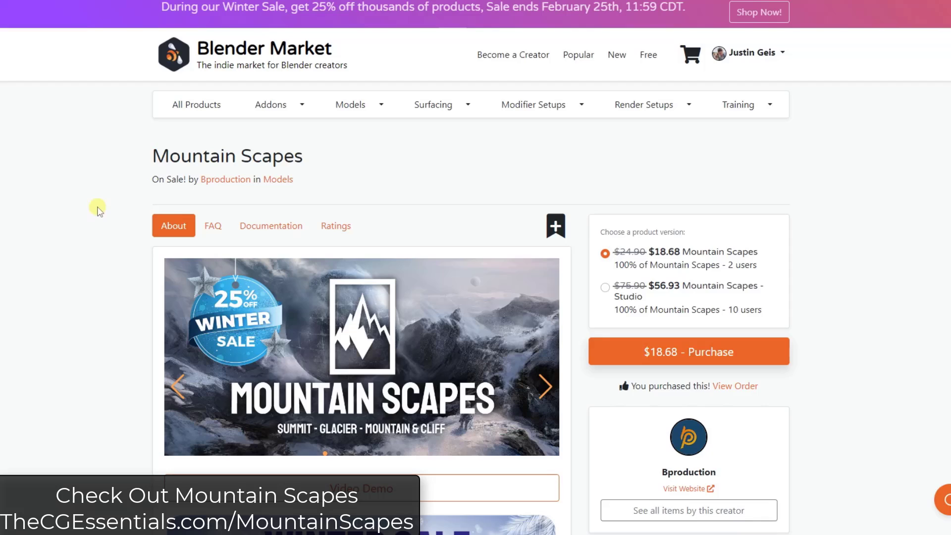
pyautogui.scroll(-3)
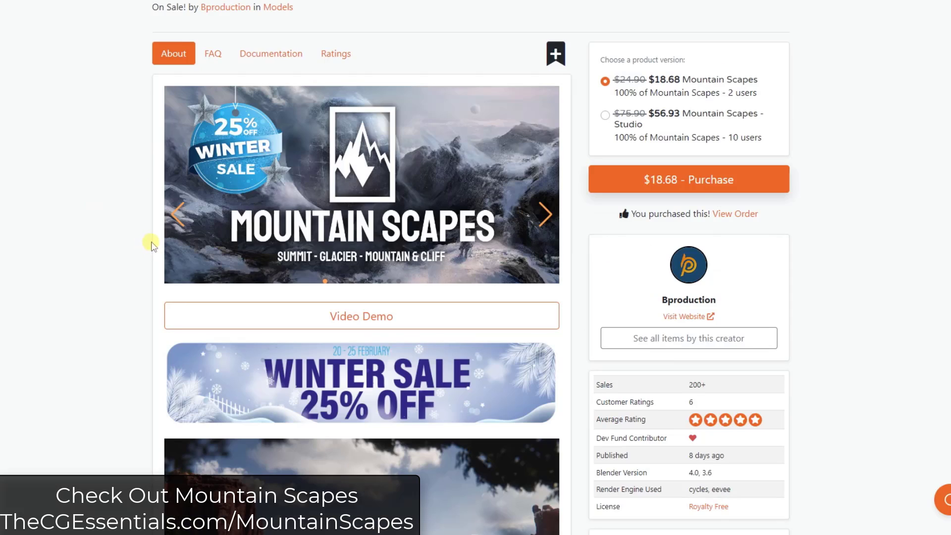
pyautogui.moveTo(210, 315)
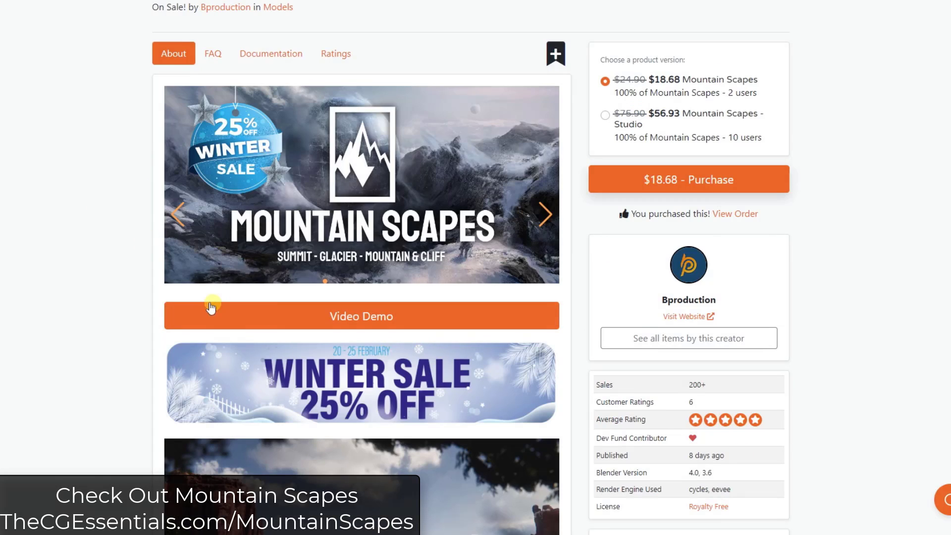
pyautogui.moveTo(118, 293)
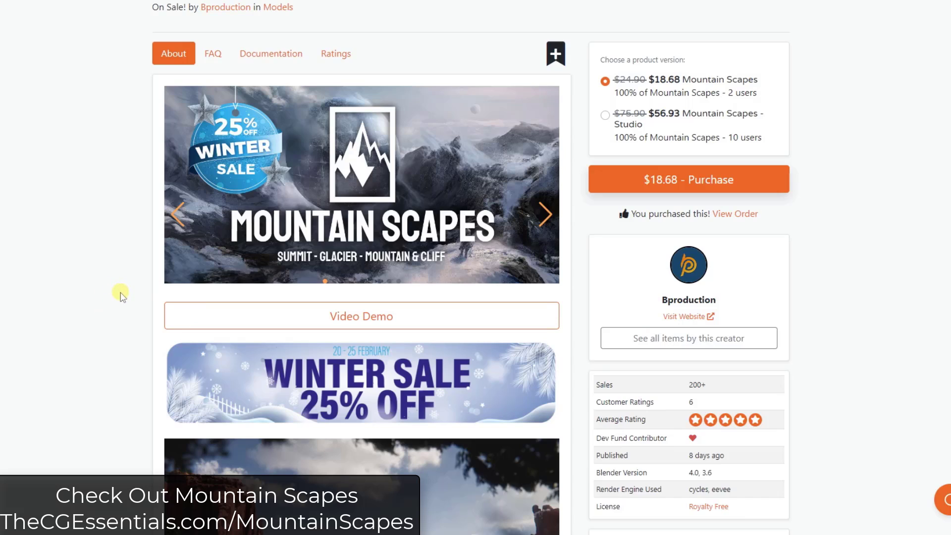
pyautogui.moveTo(125, 274)
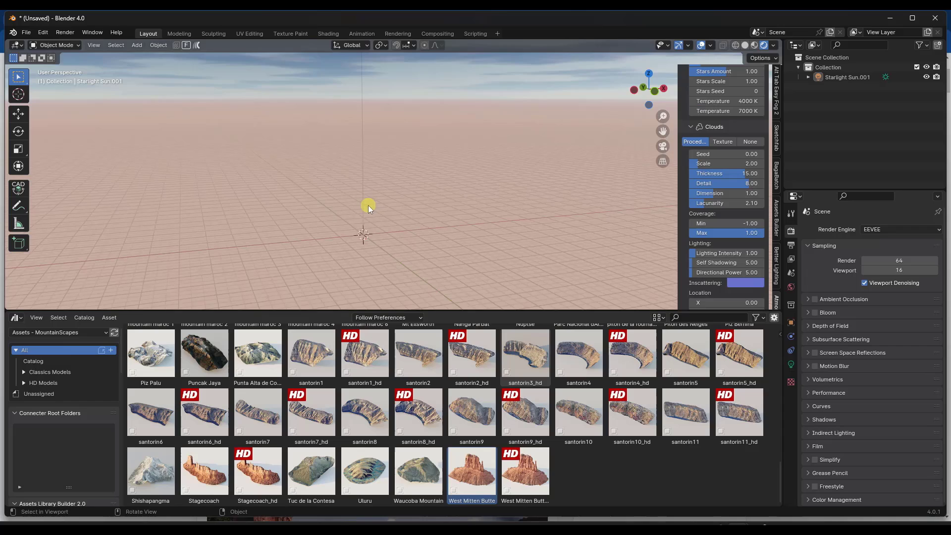
# Step: Scroll the Mountain Scapes asset library back to its first models, Aconcagua through fjord9
pyautogui.scroll(3)
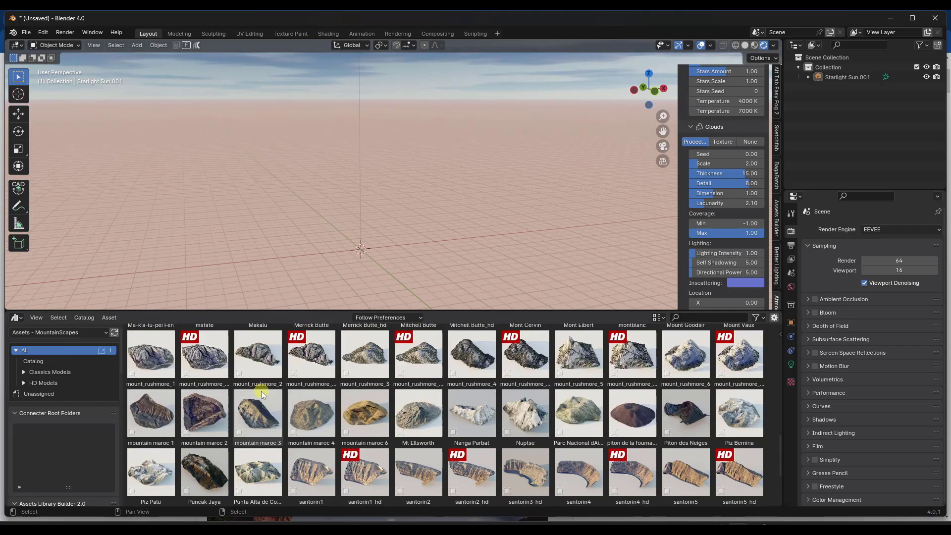
pyautogui.scroll(3)
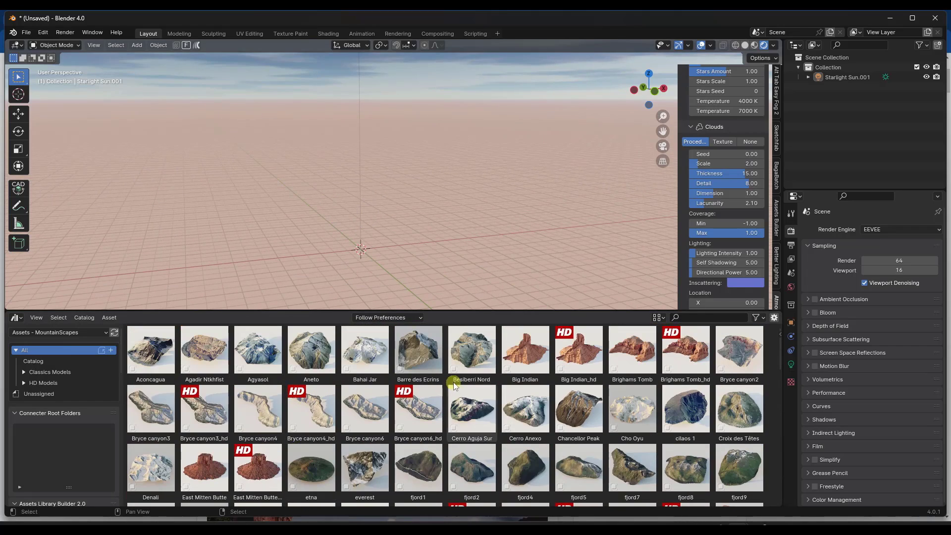
pyautogui.click(149, 350)
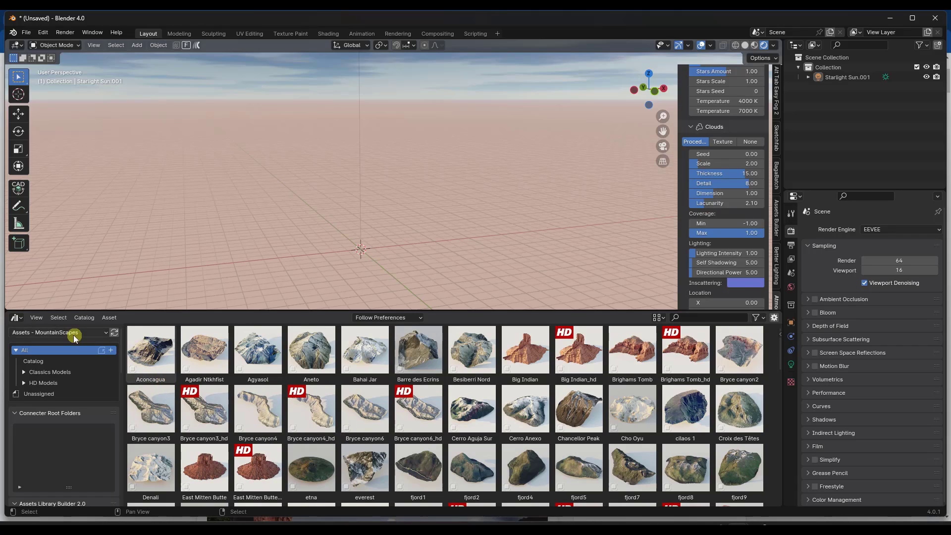
pyautogui.click(43, 32)
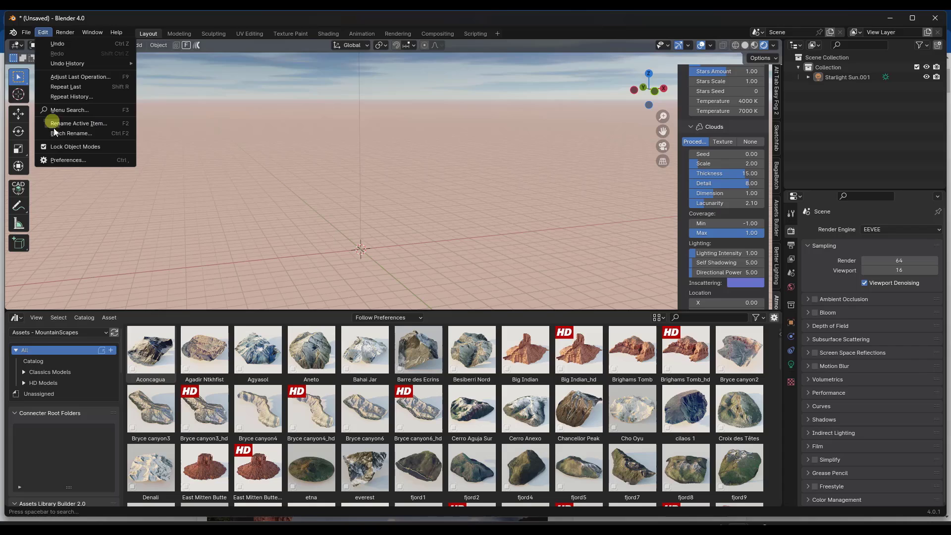
# Step: In Preferences > File Paths, set the MountainScapes library's Import Method to Append and save preferences
pyautogui.click(68, 160)
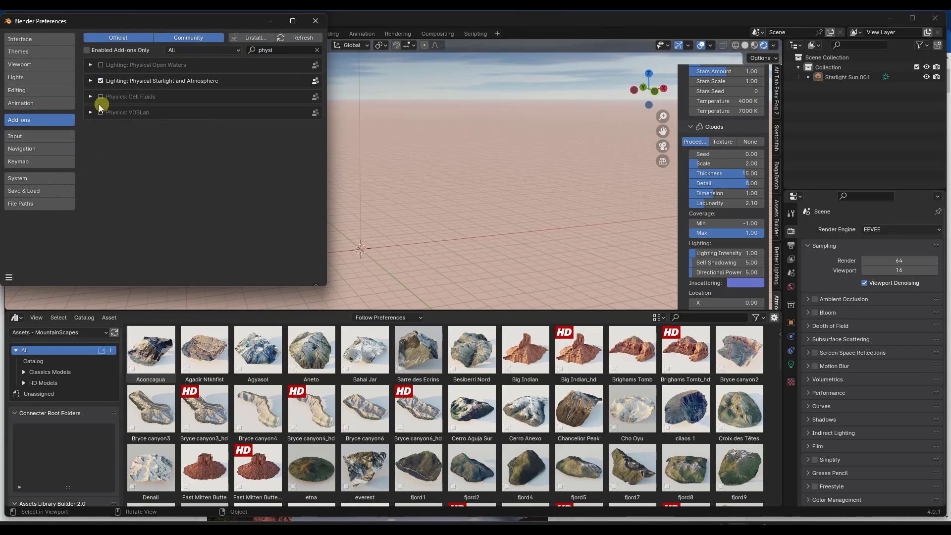
pyautogui.moveTo(20, 204)
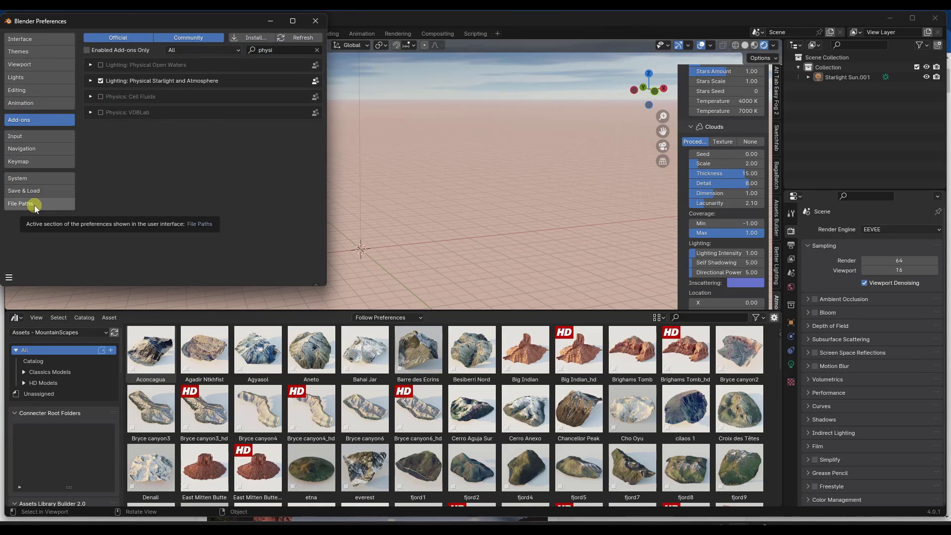
pyautogui.click(21, 204)
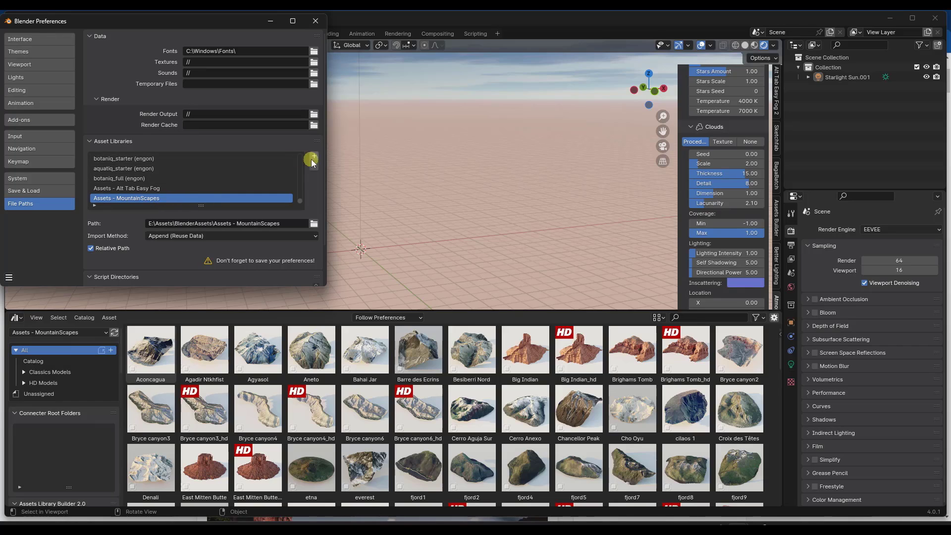
pyautogui.moveTo(162, 202)
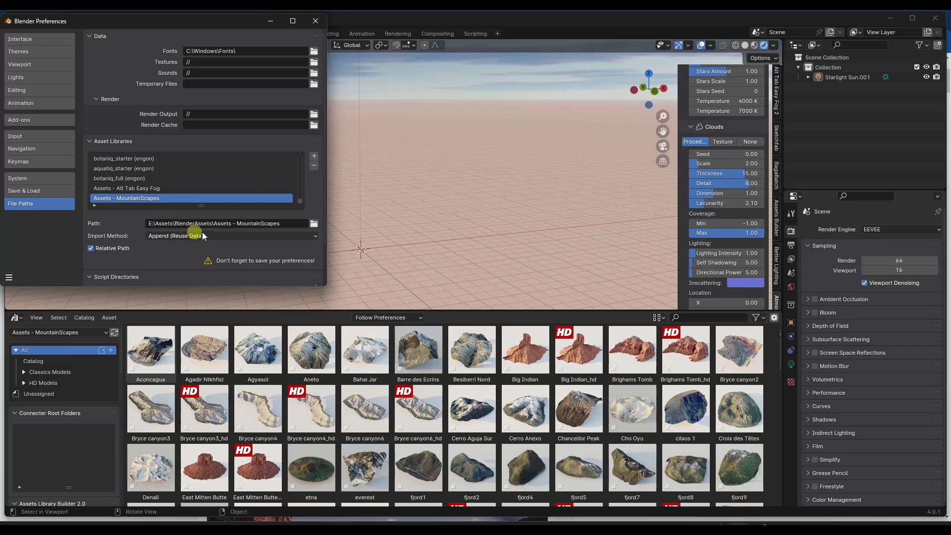
pyautogui.click(231, 235)
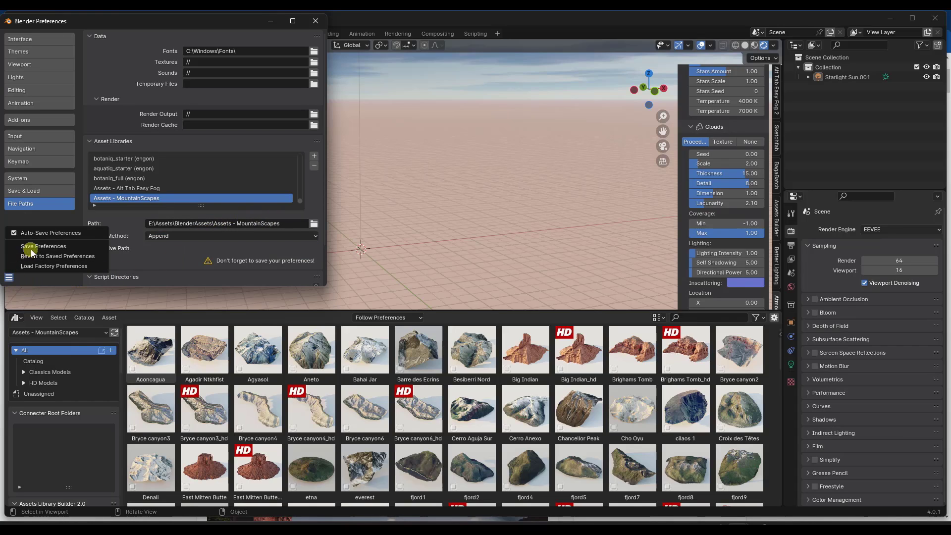
pyautogui.click(43, 246)
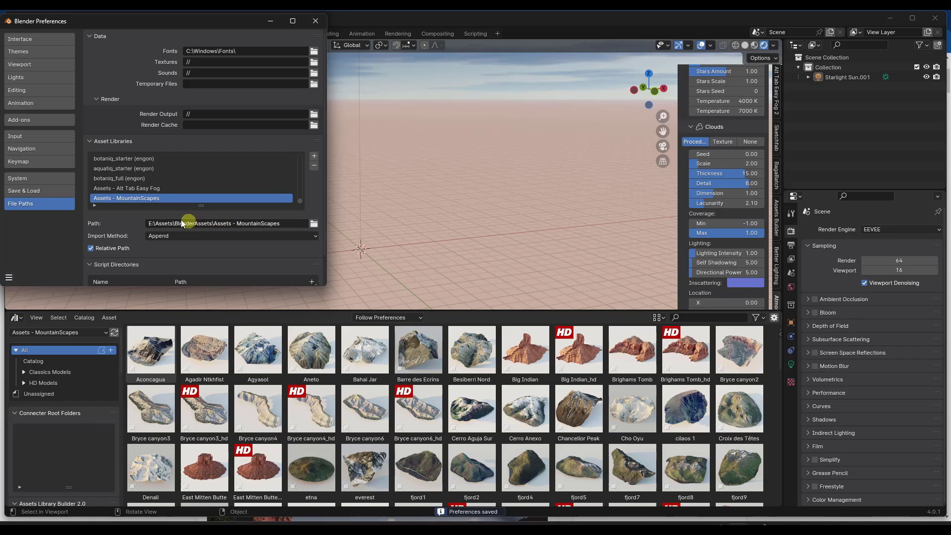
pyautogui.moveTo(306, 56)
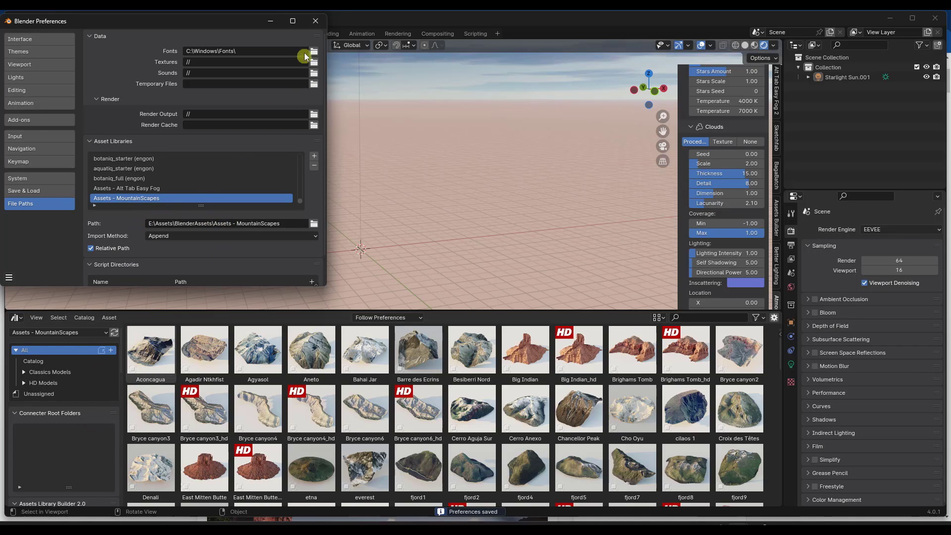
pyautogui.click(315, 21)
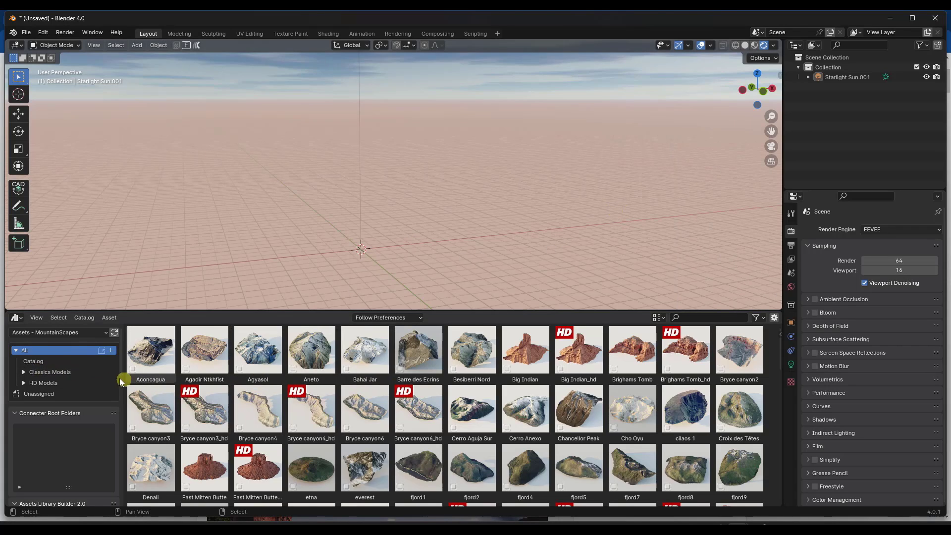
pyautogui.click(33, 361)
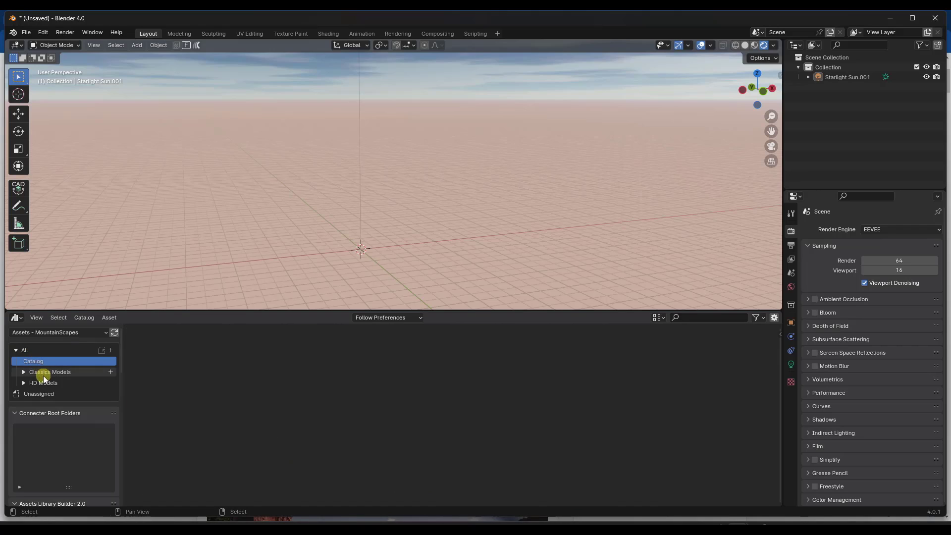
pyautogui.click(50, 371)
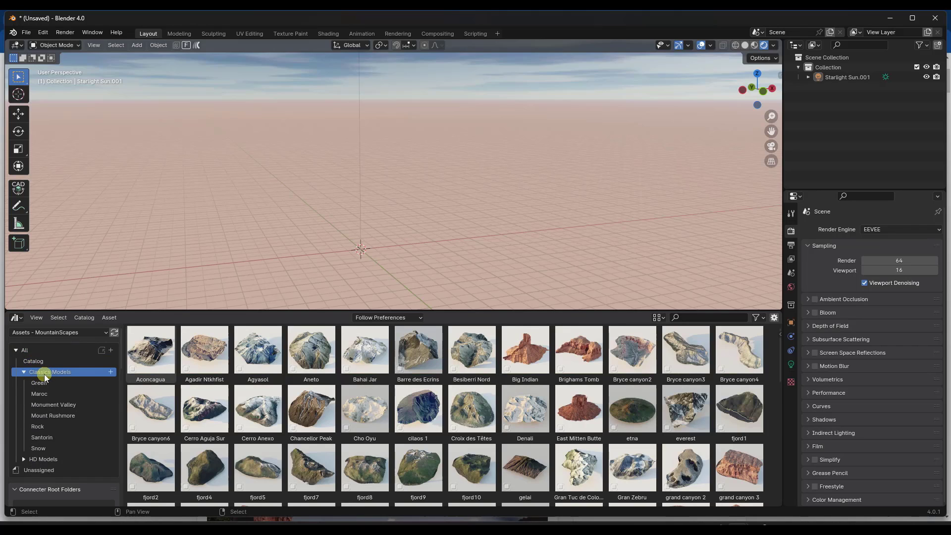
pyautogui.click(38, 382)
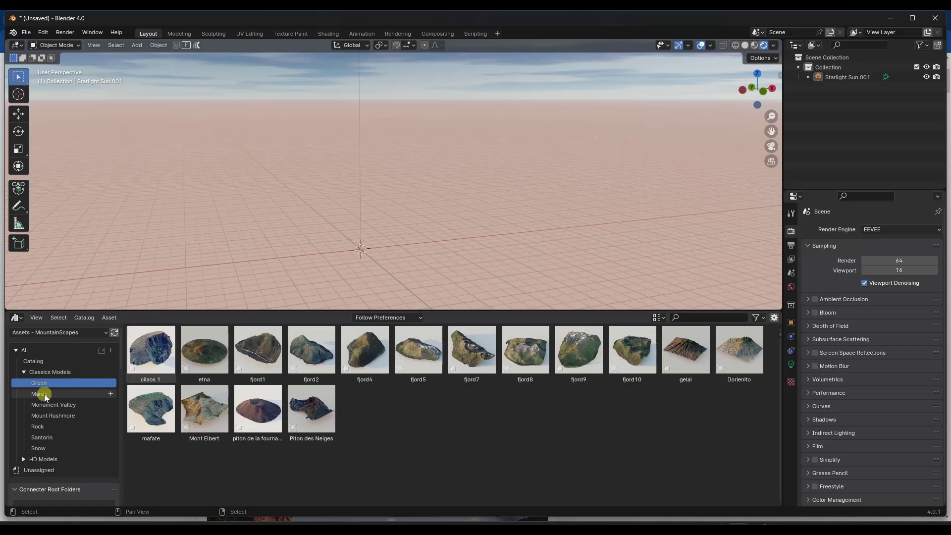
pyautogui.click(53, 404)
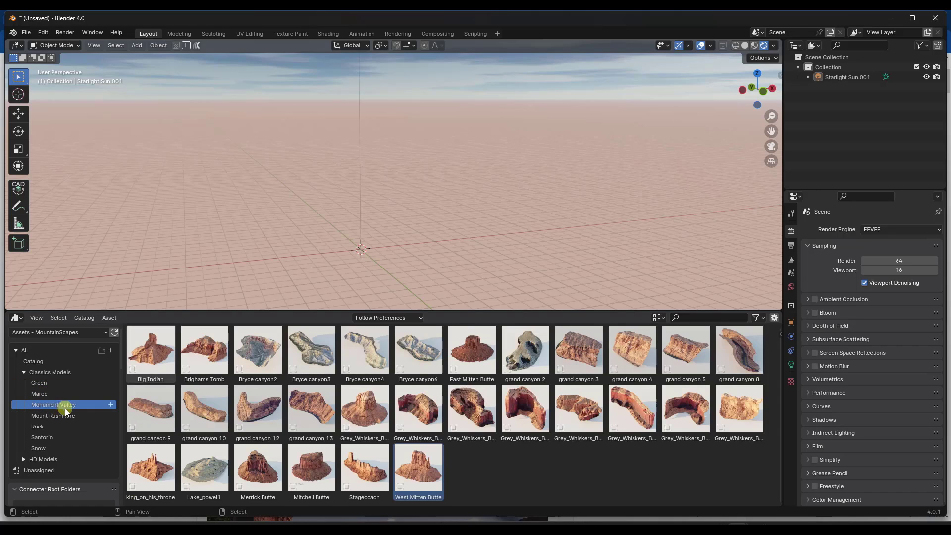
pyautogui.click(53, 415)
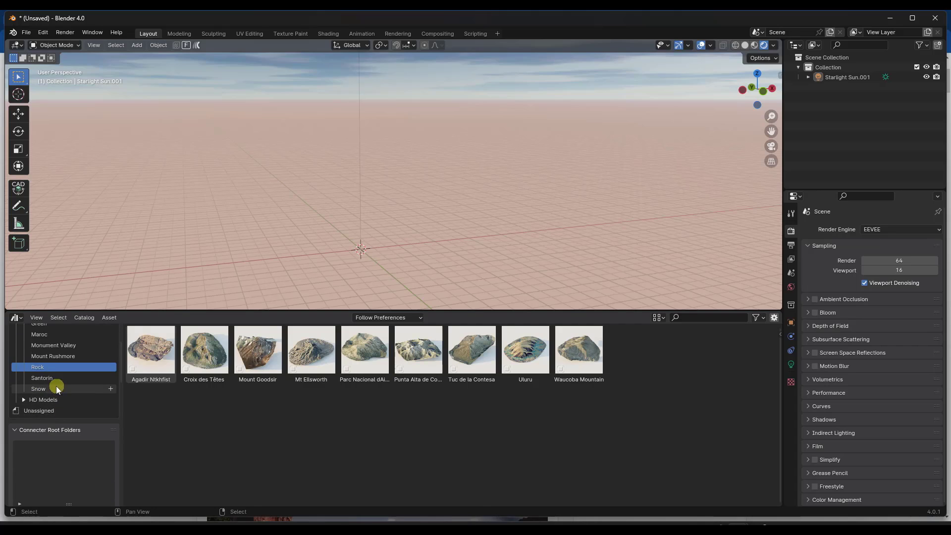
pyautogui.click(42, 378)
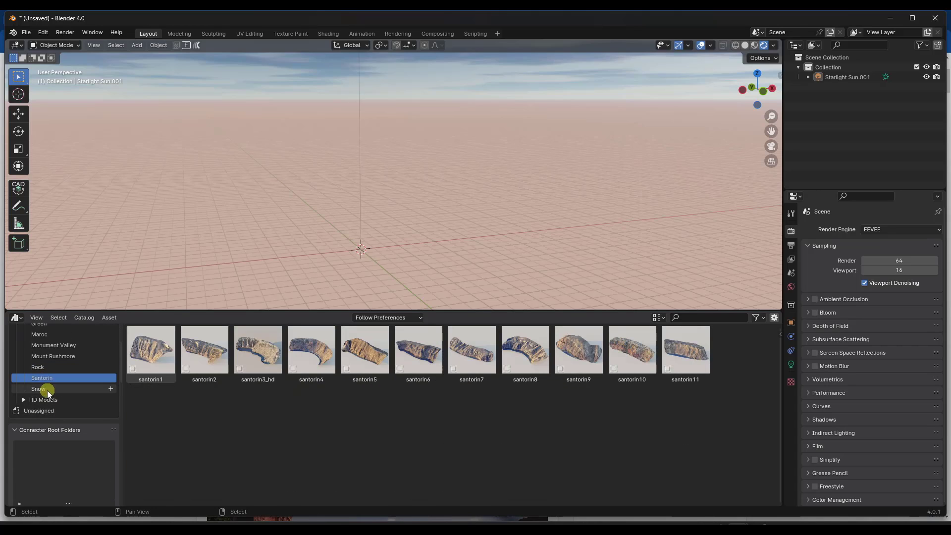
pyautogui.click(39, 388)
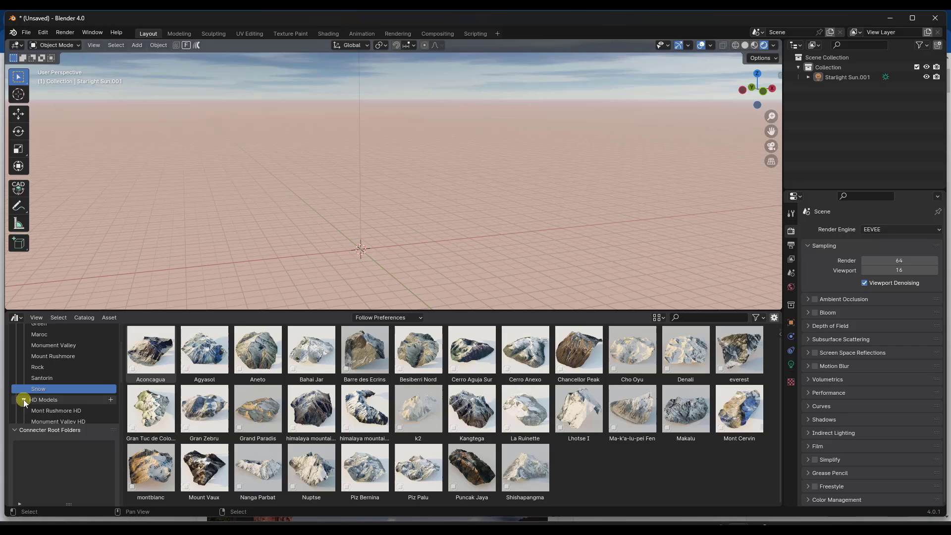
pyautogui.click(47, 432)
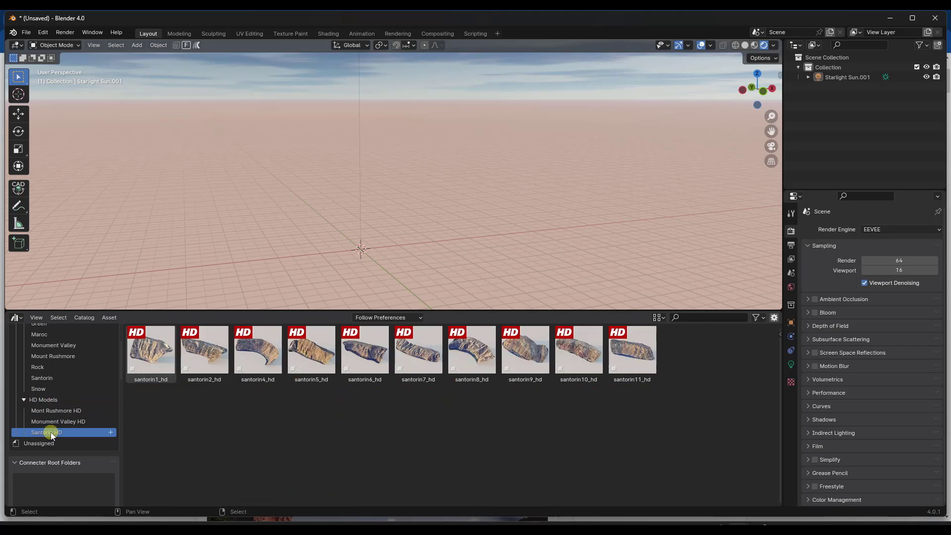
pyautogui.click(55, 410)
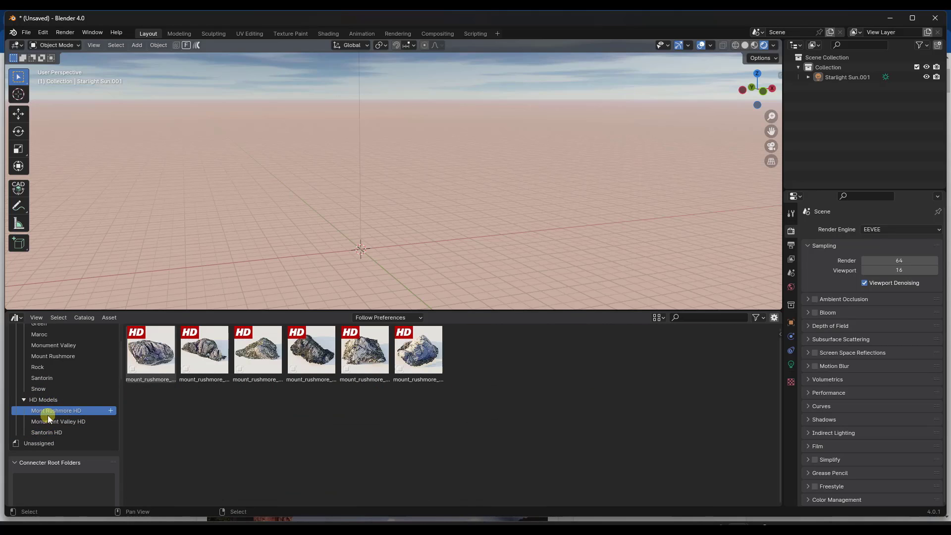
pyautogui.click(59, 421)
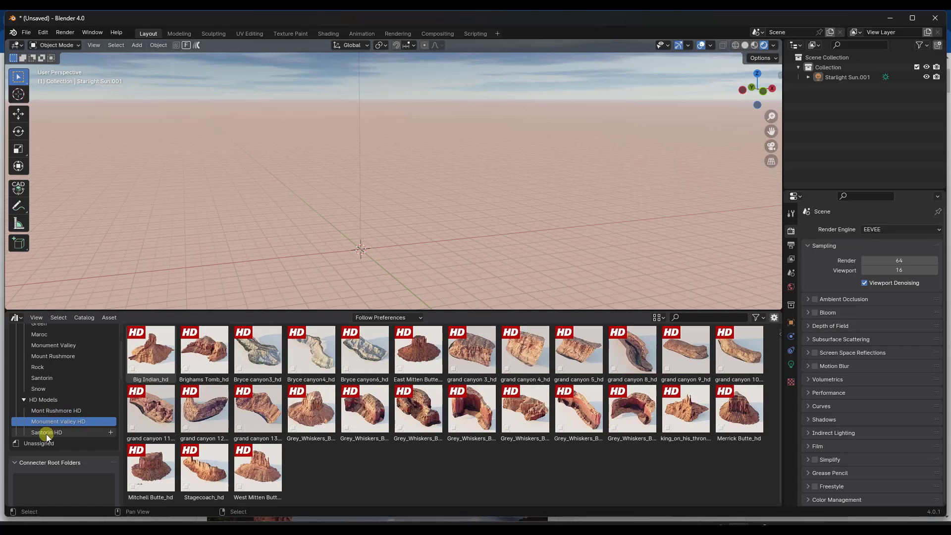
pyautogui.click(46, 432)
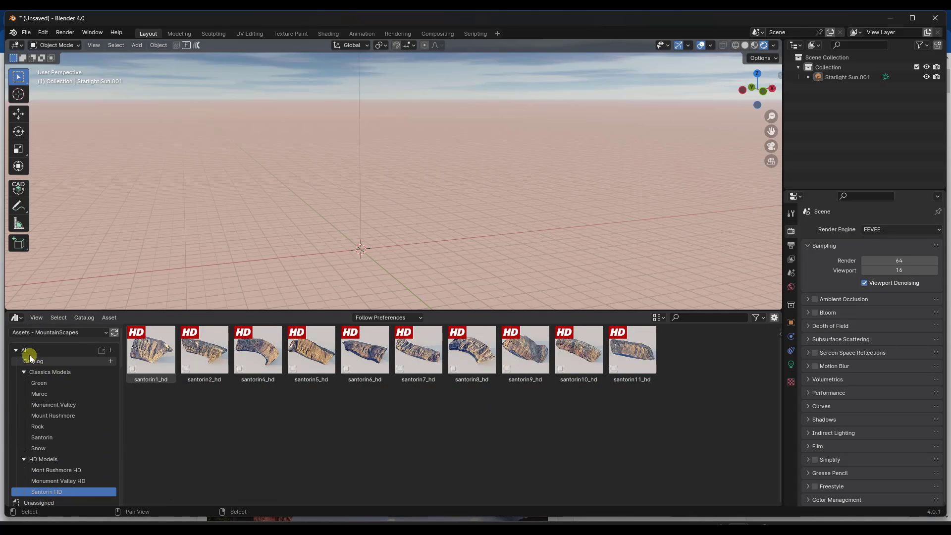
pyautogui.click(24, 349)
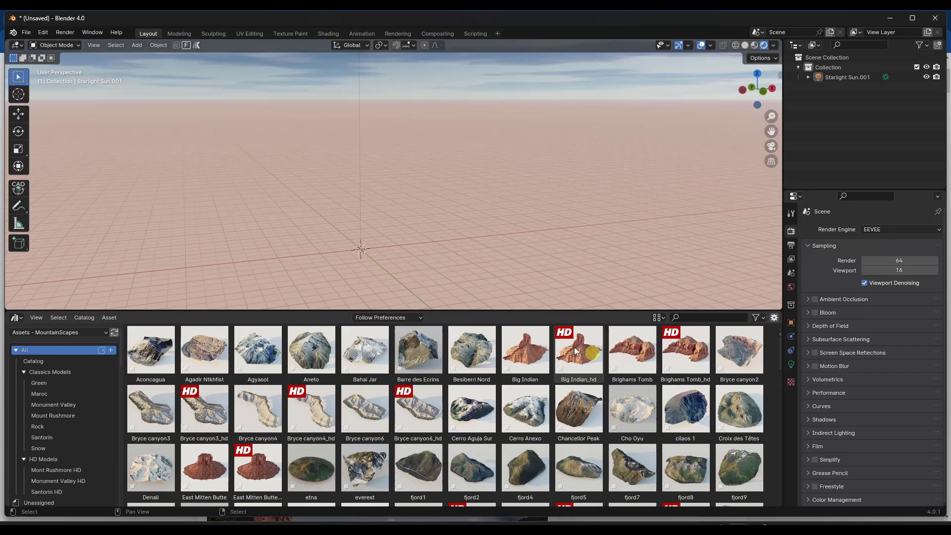
pyautogui.moveTo(417, 229)
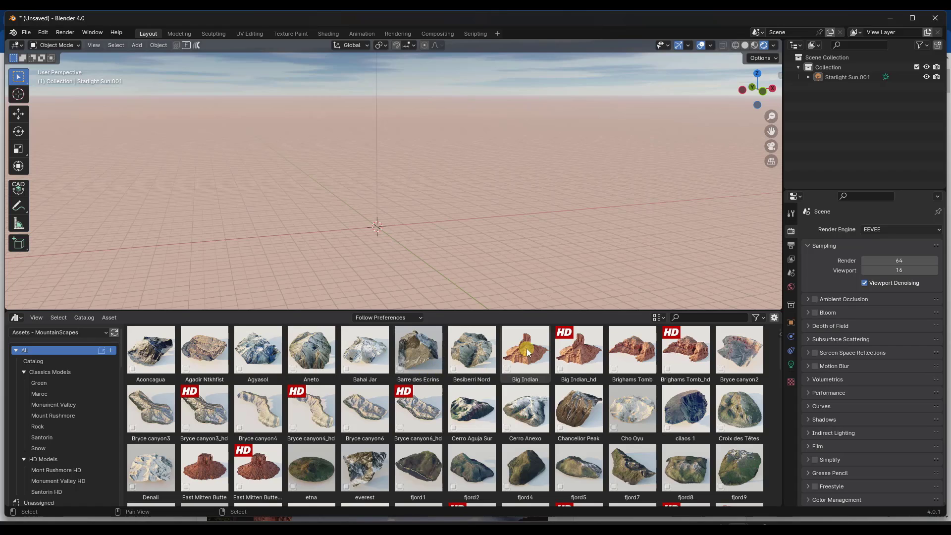
pyautogui.moveTo(471, 352)
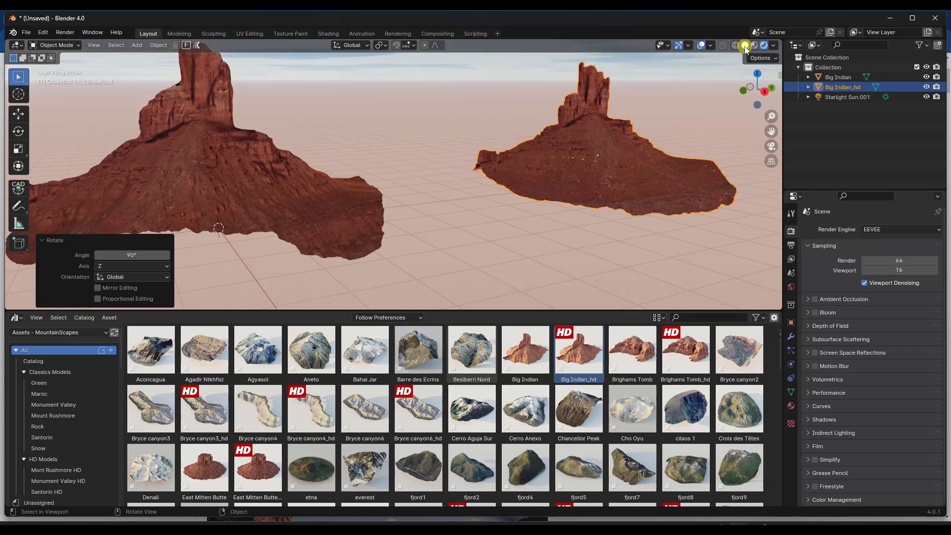
# Step: Show both Big Indian buttes in Solid shading and move in on the HD mesh's detail
pyautogui.click(744, 44)
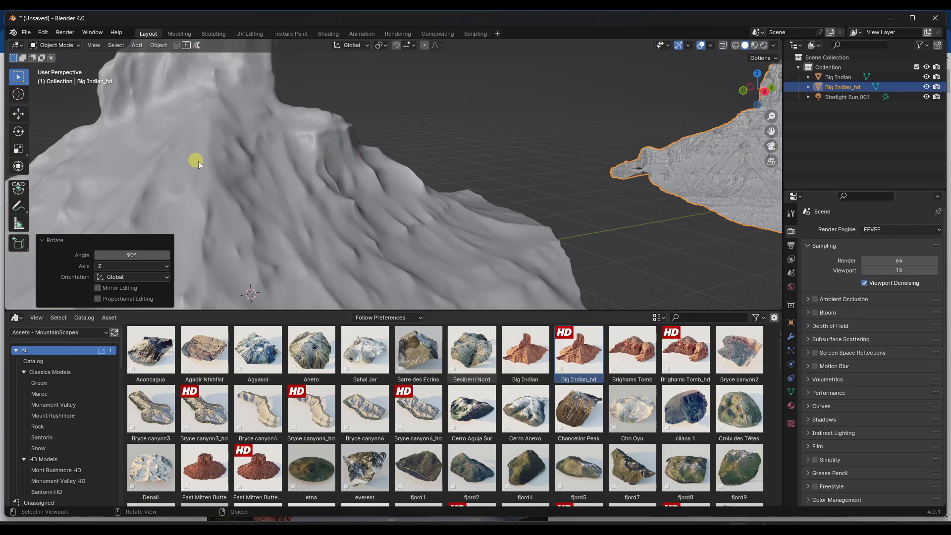
pyautogui.press('Tab')
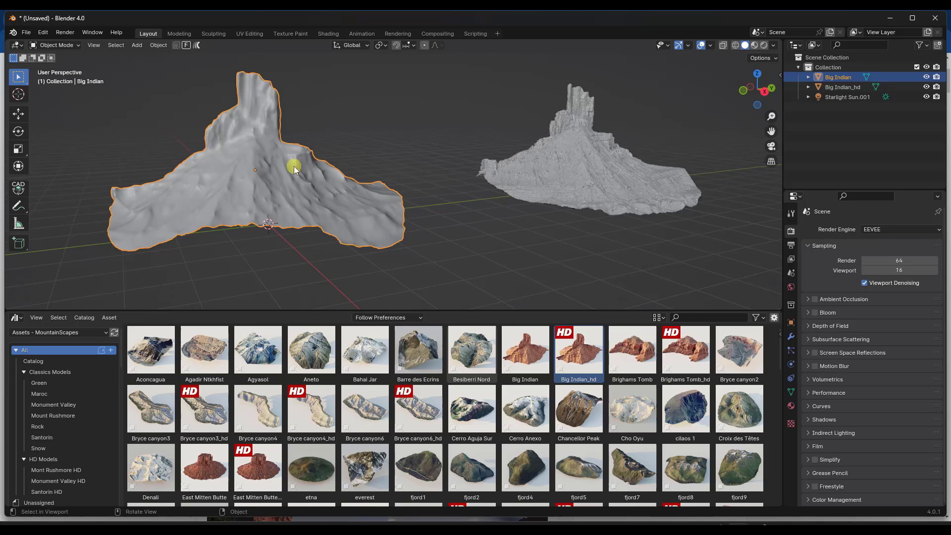
pyautogui.moveTo(294, 168); pyautogui.dragTo(306, 157)
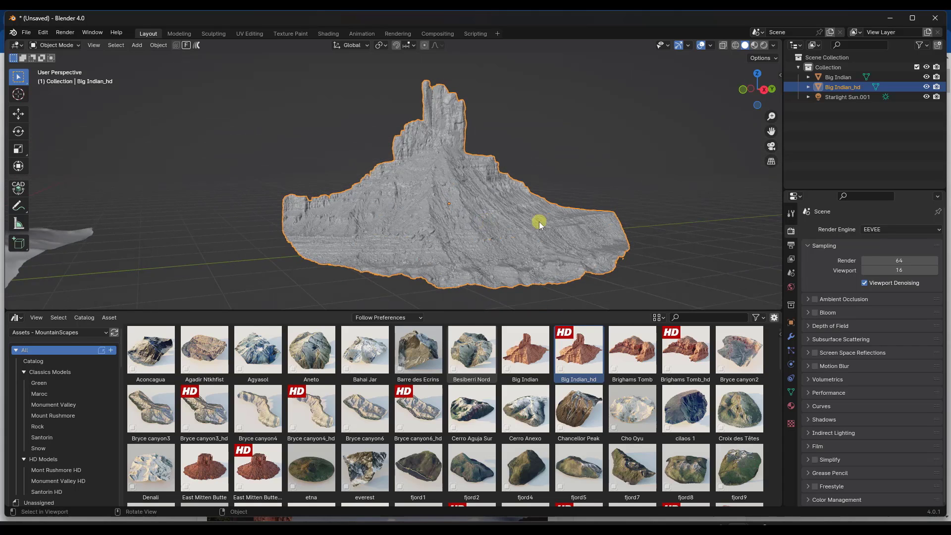
# Step: Select Big Indian and switch to Material Preview so both buttes show red rock against the sky
pyautogui.click(838, 77)
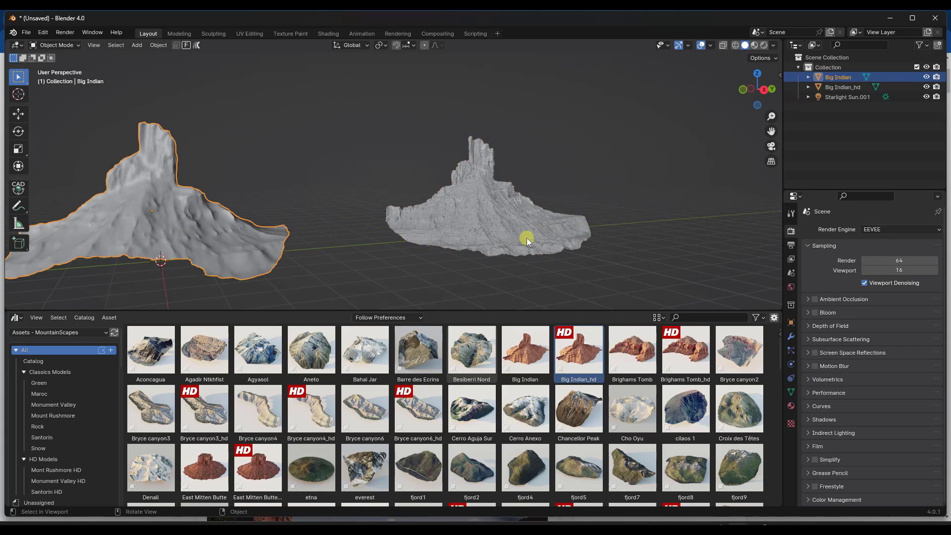
pyautogui.moveTo(178, 235)
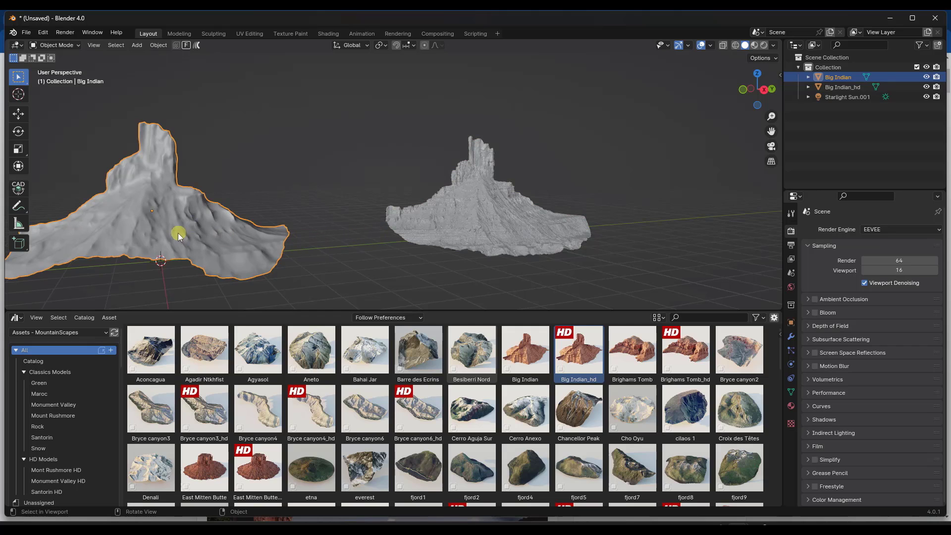
pyautogui.click(755, 44)
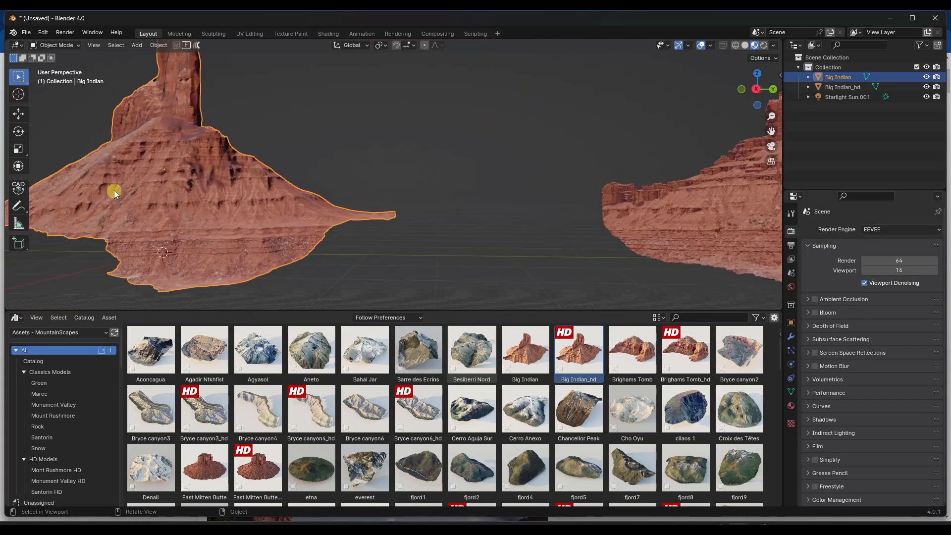
pyautogui.click(764, 45)
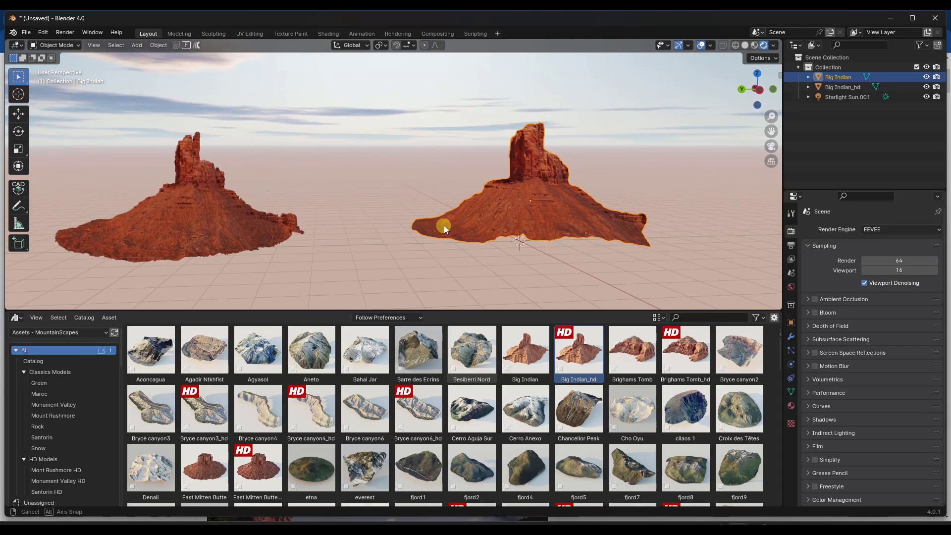
# Step: Choose Cycles as the scene's render engine
pyautogui.click(900, 229)
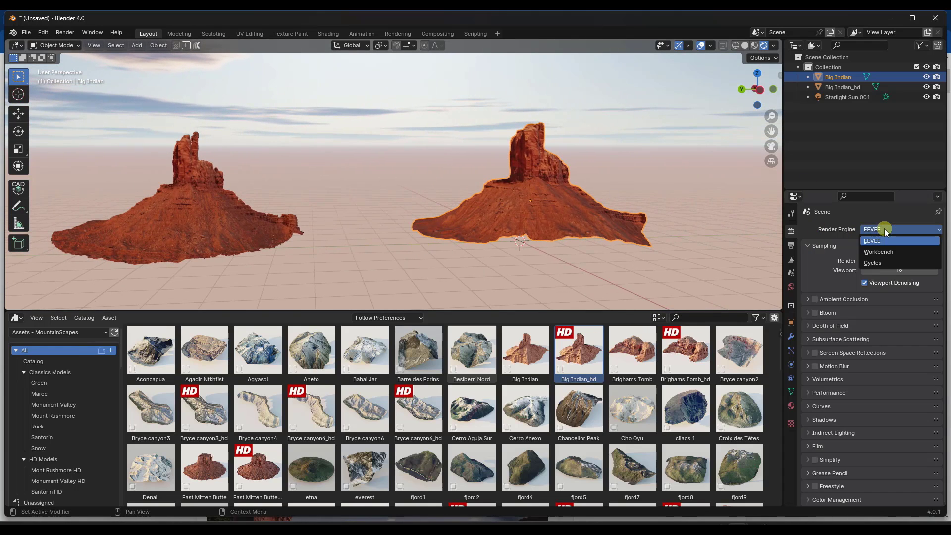
pyautogui.click(872, 262)
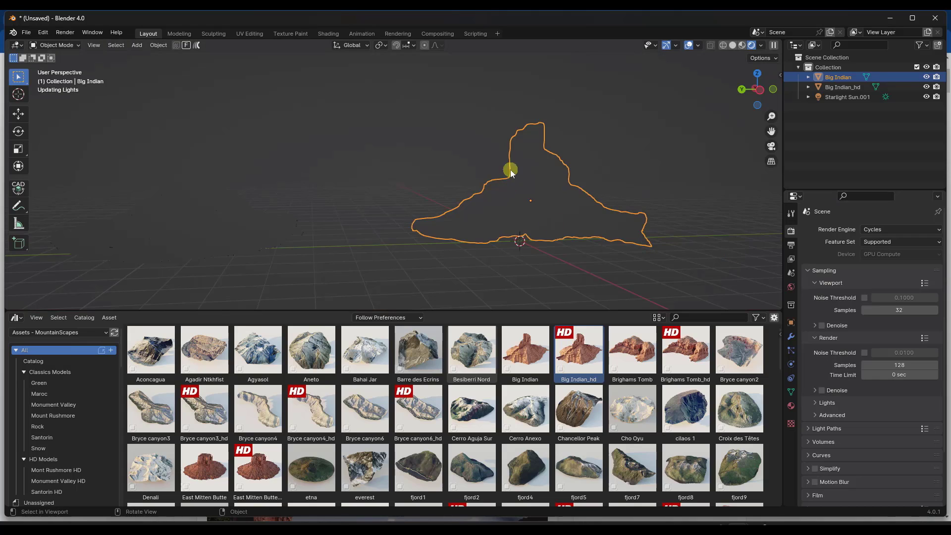
pyautogui.moveTo(515, 199)
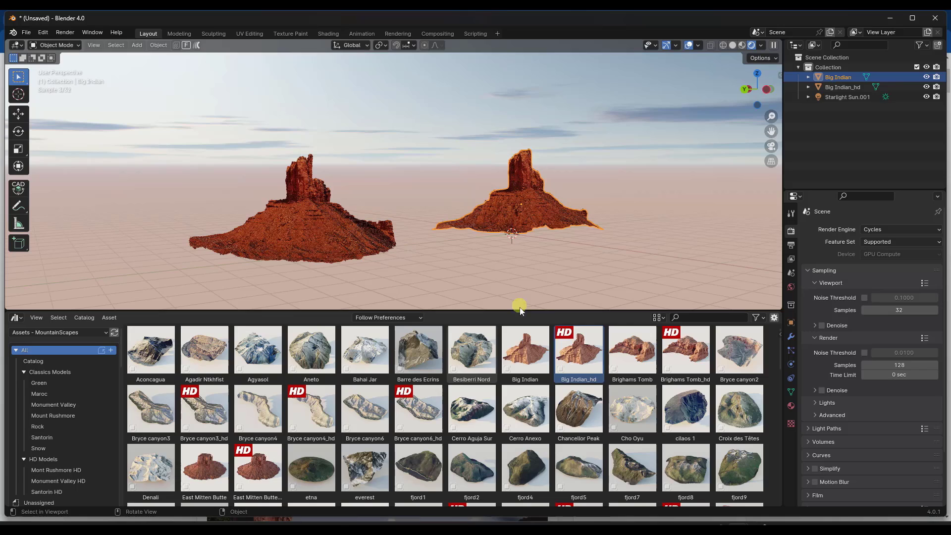
pyautogui.moveTo(503, 294)
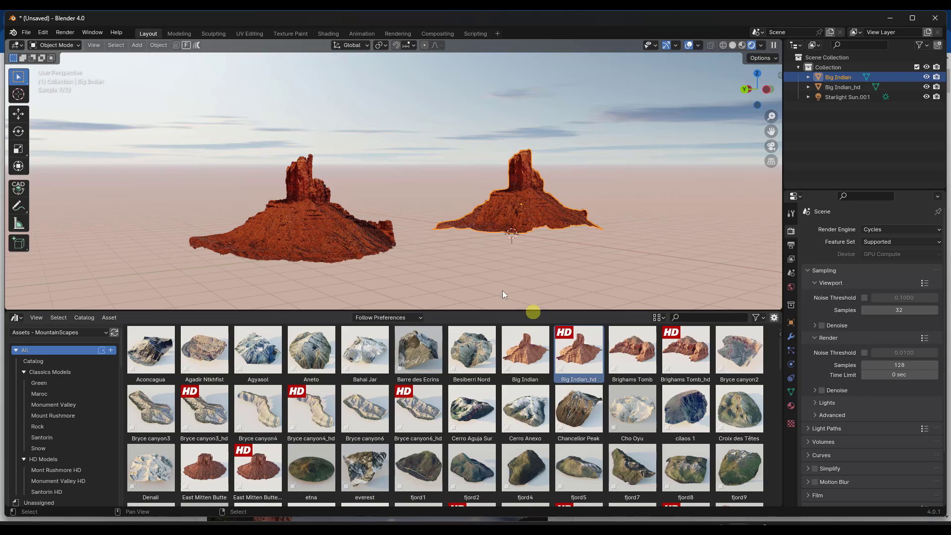
pyautogui.moveTo(525, 370)
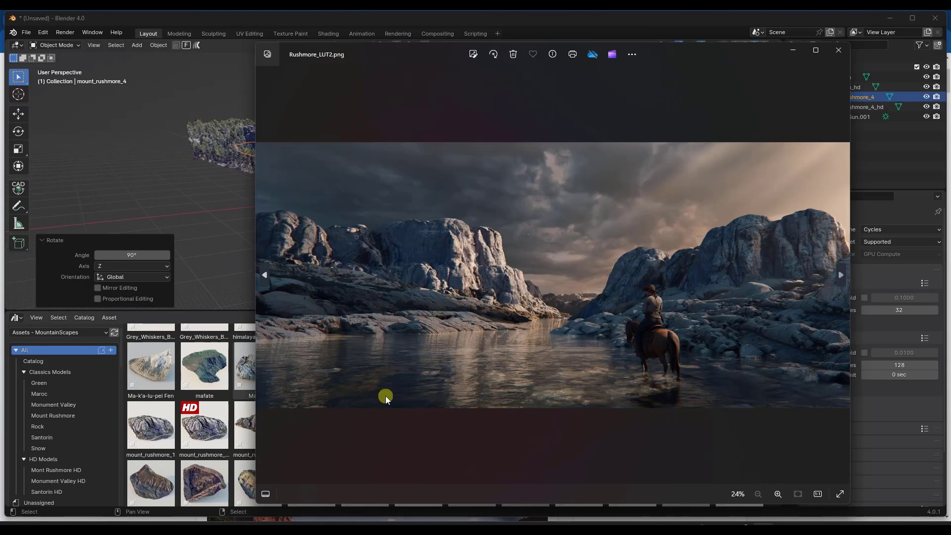
# Step: Step through the showcase images from Rushmore_LUT2.png to ArtWork01.jpg and the next
pyautogui.click(840, 274)
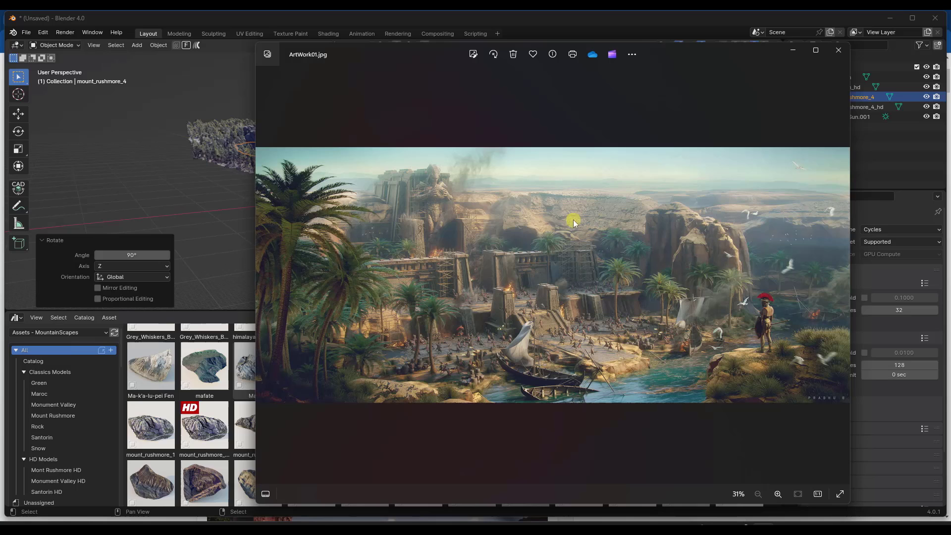
pyautogui.moveTo(751, 277)
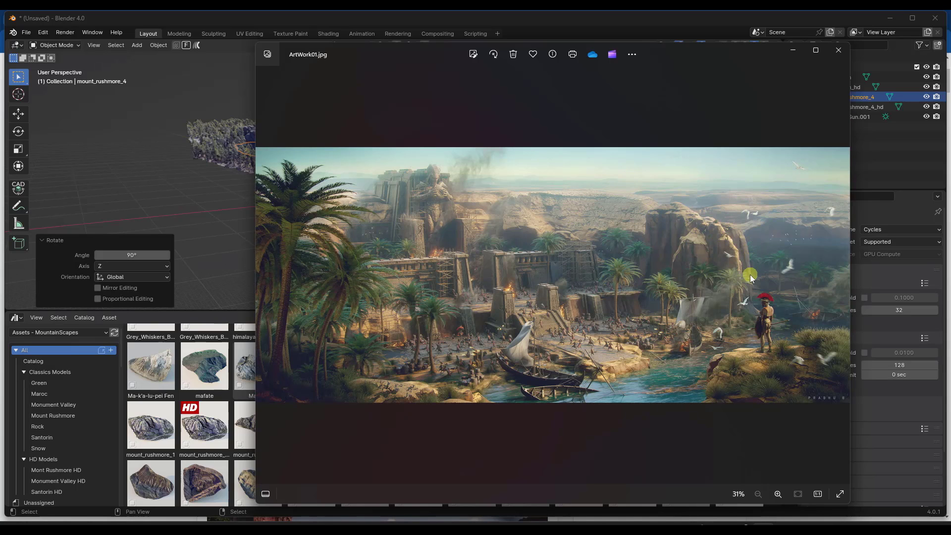
pyautogui.click(840, 49)
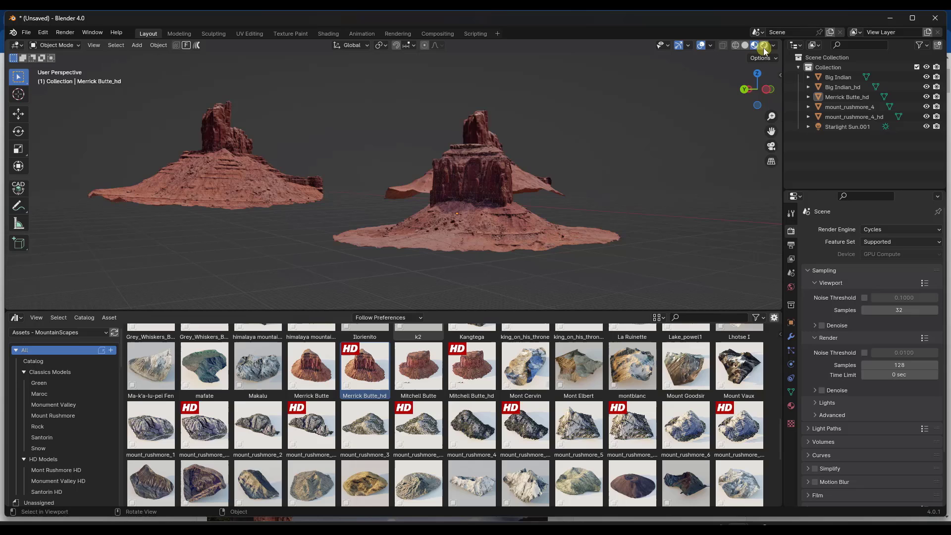
# Step: Set the viewport to Rendered preview, keeping Cycles as the engine
pyautogui.click(900, 229)
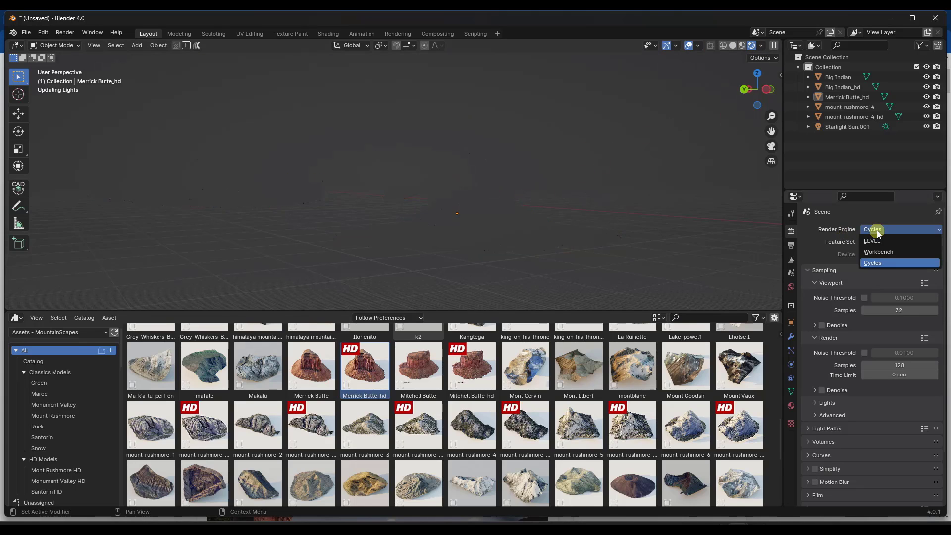
pyautogui.click(871, 241)
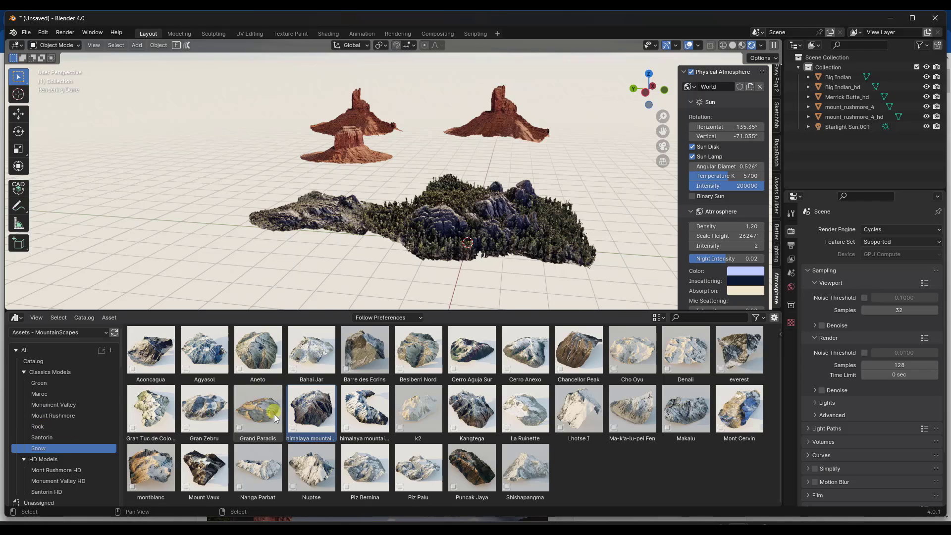
pyautogui.moveTo(321, 467)
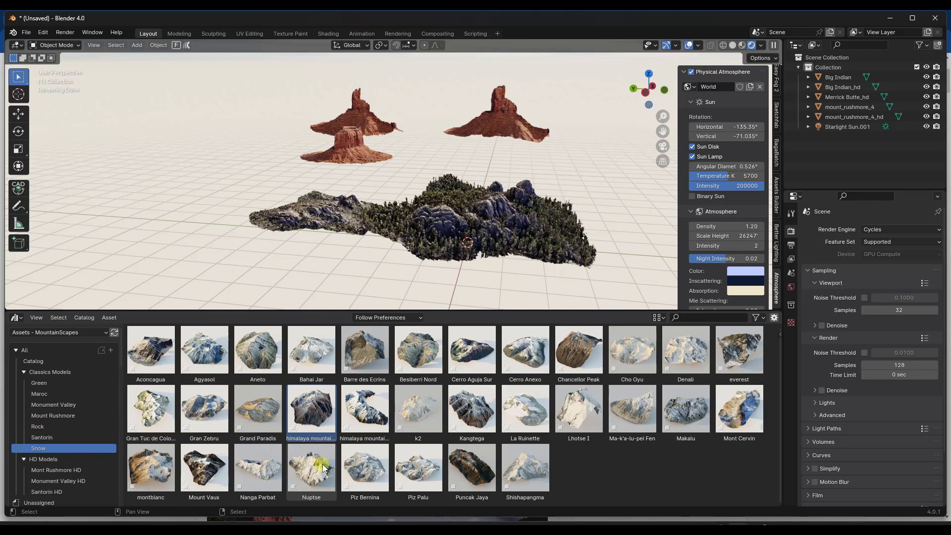
pyautogui.moveTo(684, 349)
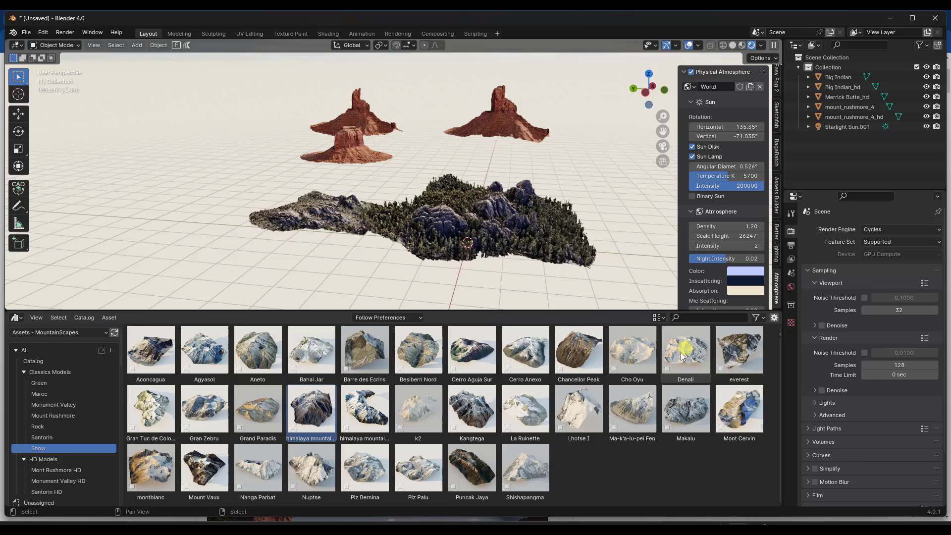
# Step: Place the Denali snowy peak from the Snow catalog behind the red buttes along X
pyautogui.click(684, 350)
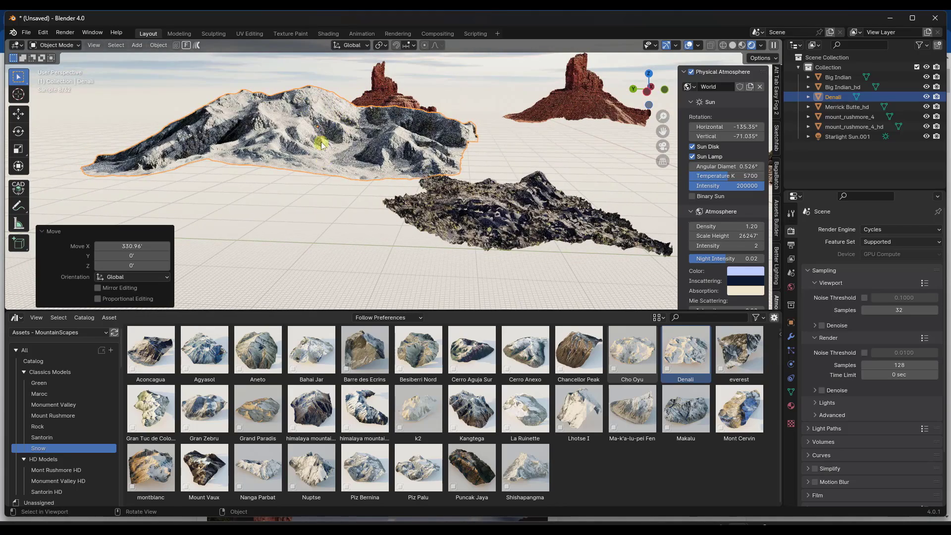
pyautogui.click(56, 470)
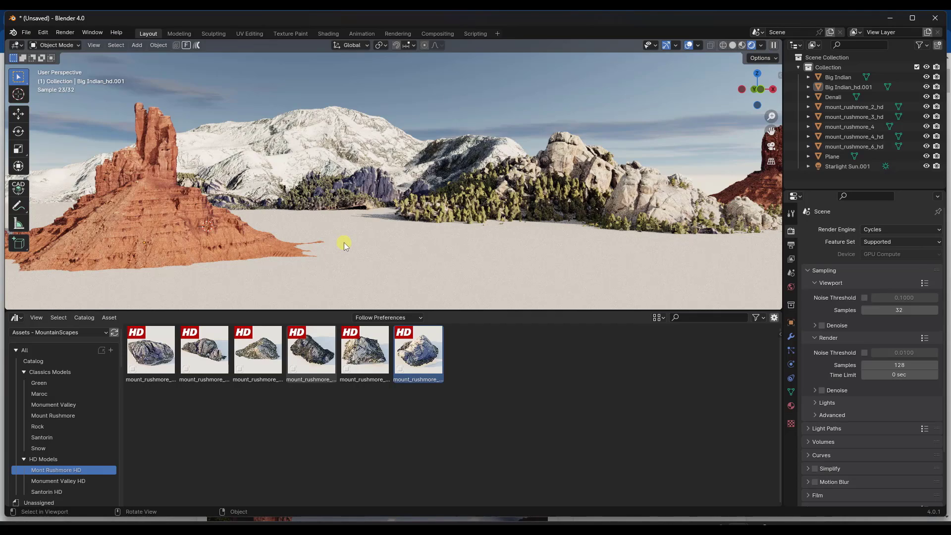
pyautogui.moveTo(256, 217)
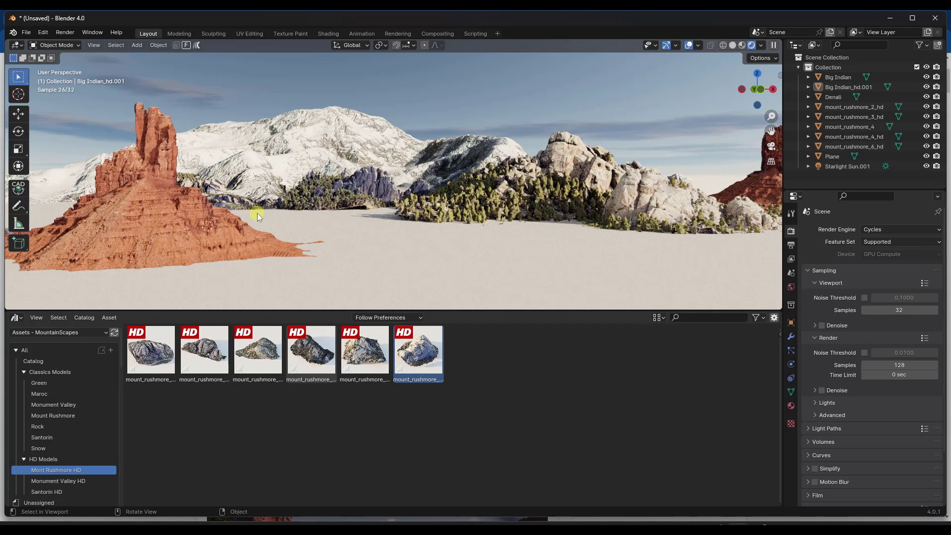
pyautogui.moveTo(447, 226)
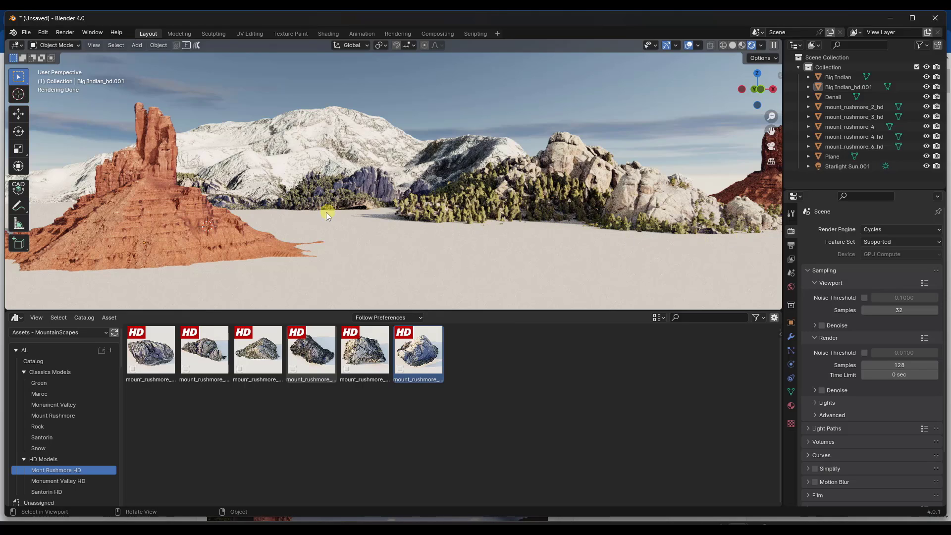
pyautogui.moveTo(564, 195)
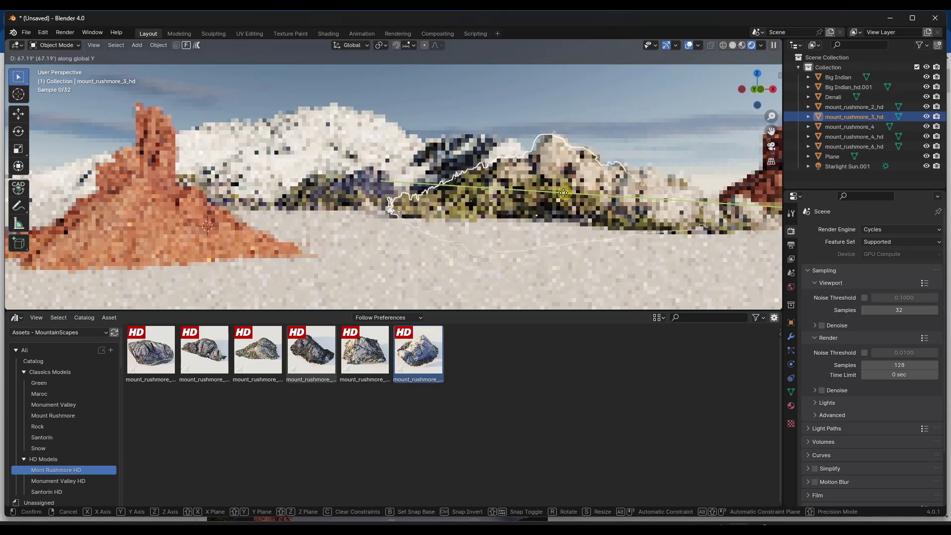
# Step: Move mount_rushmore_3_hd about 176 units along Y, deeper into the landscape
pyautogui.click(545, 198)
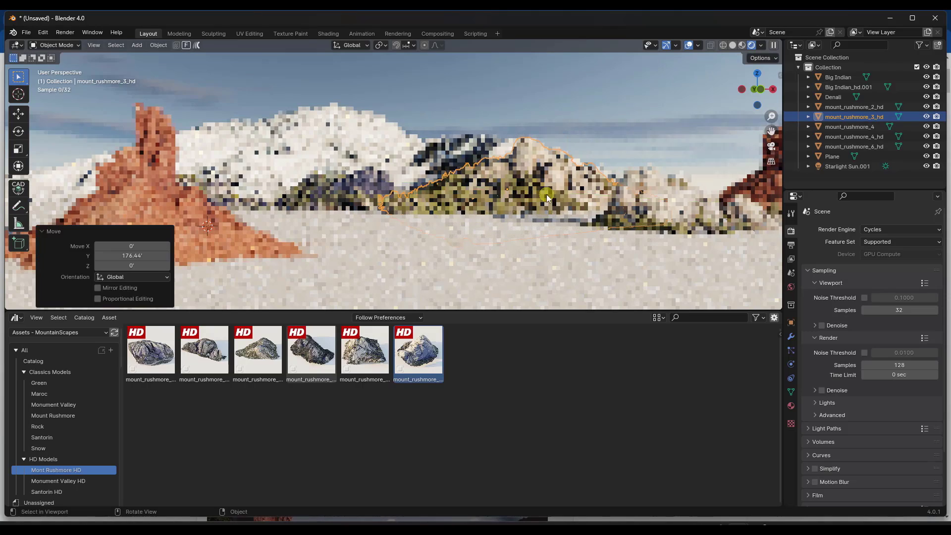